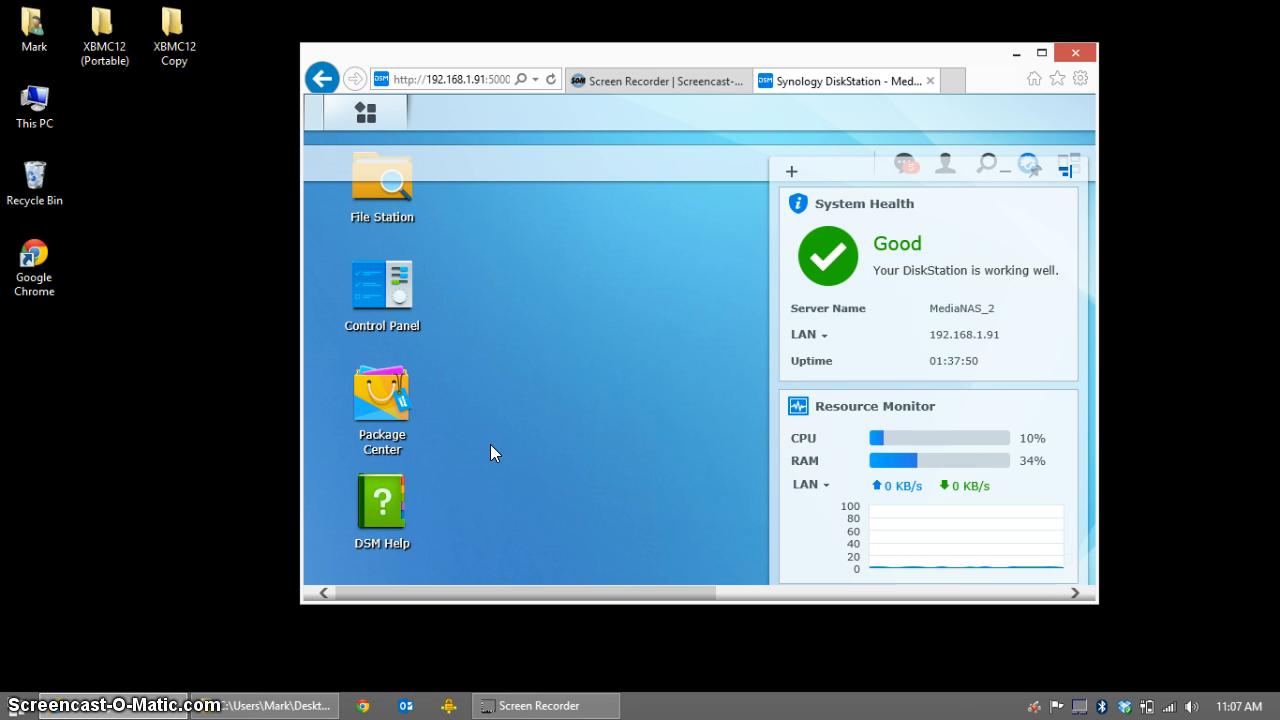
mouse_move(400, 308)
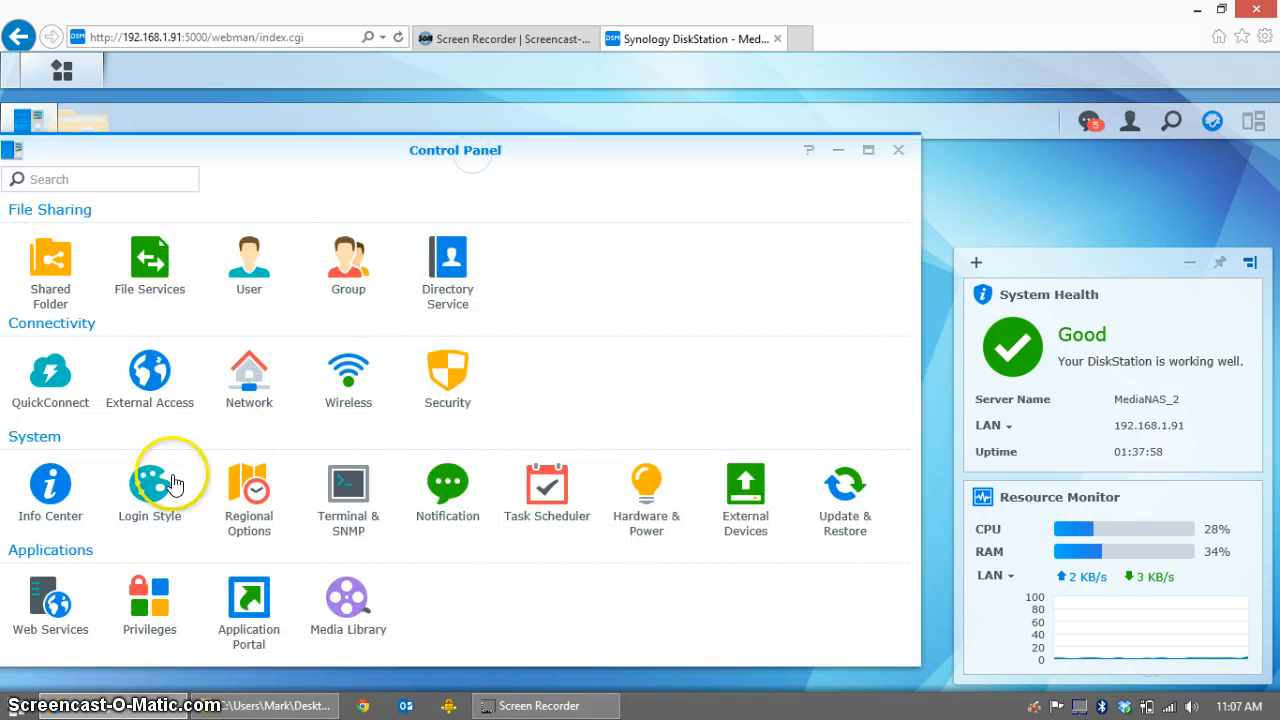
mouse_move(50, 605)
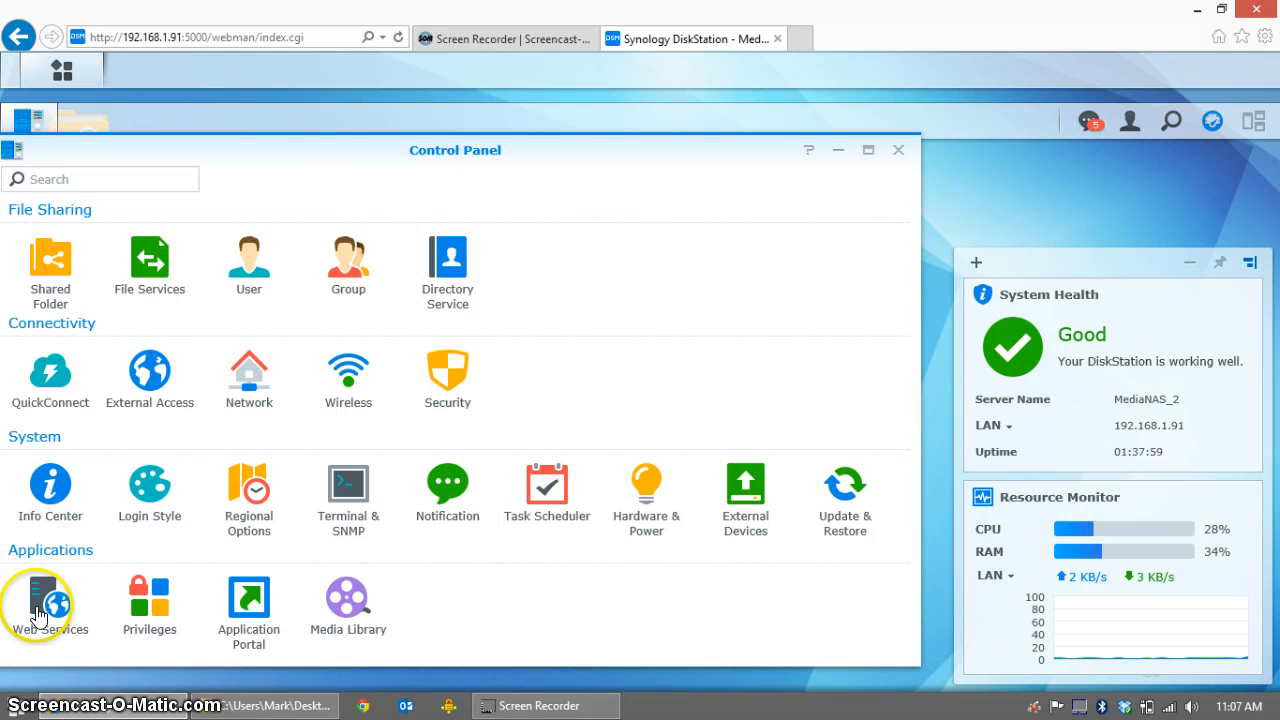
Enable Web Station under Web Services, leaving personal website unchecked, and apply the setting.
left_click(49, 605)
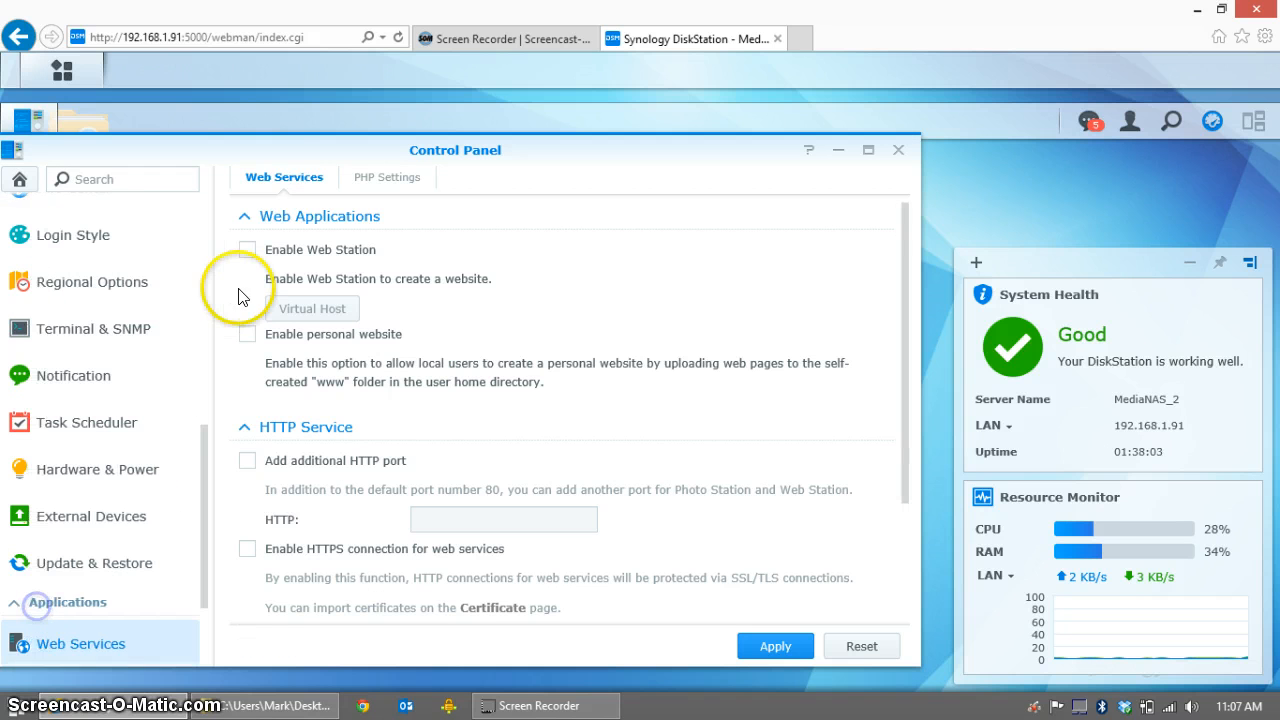
left_click(247, 249)
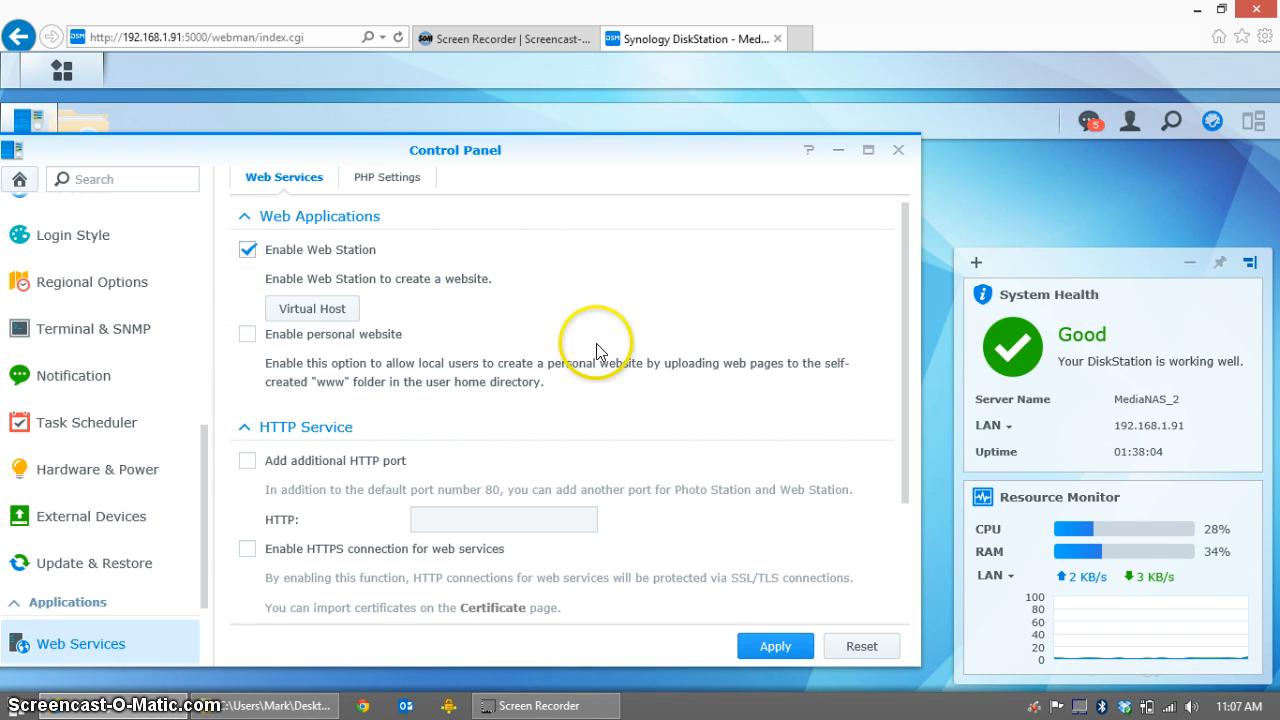
left_click(775, 646)
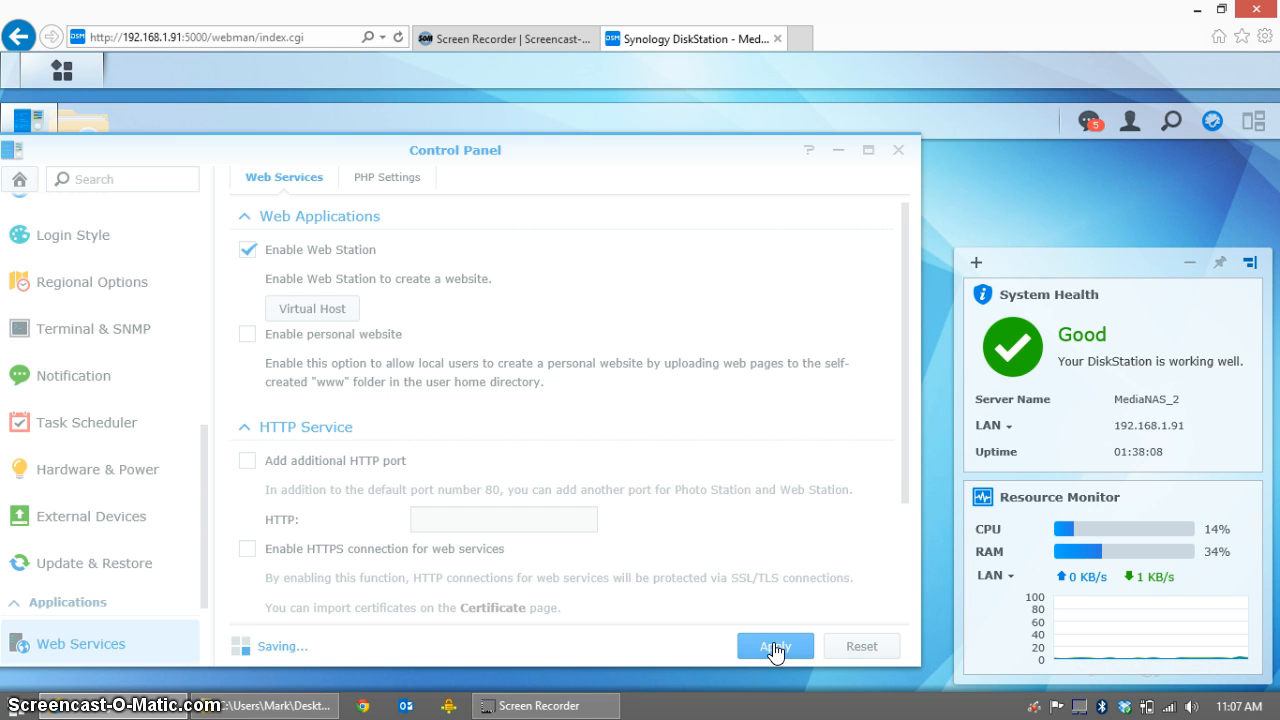
left_click(775, 646)
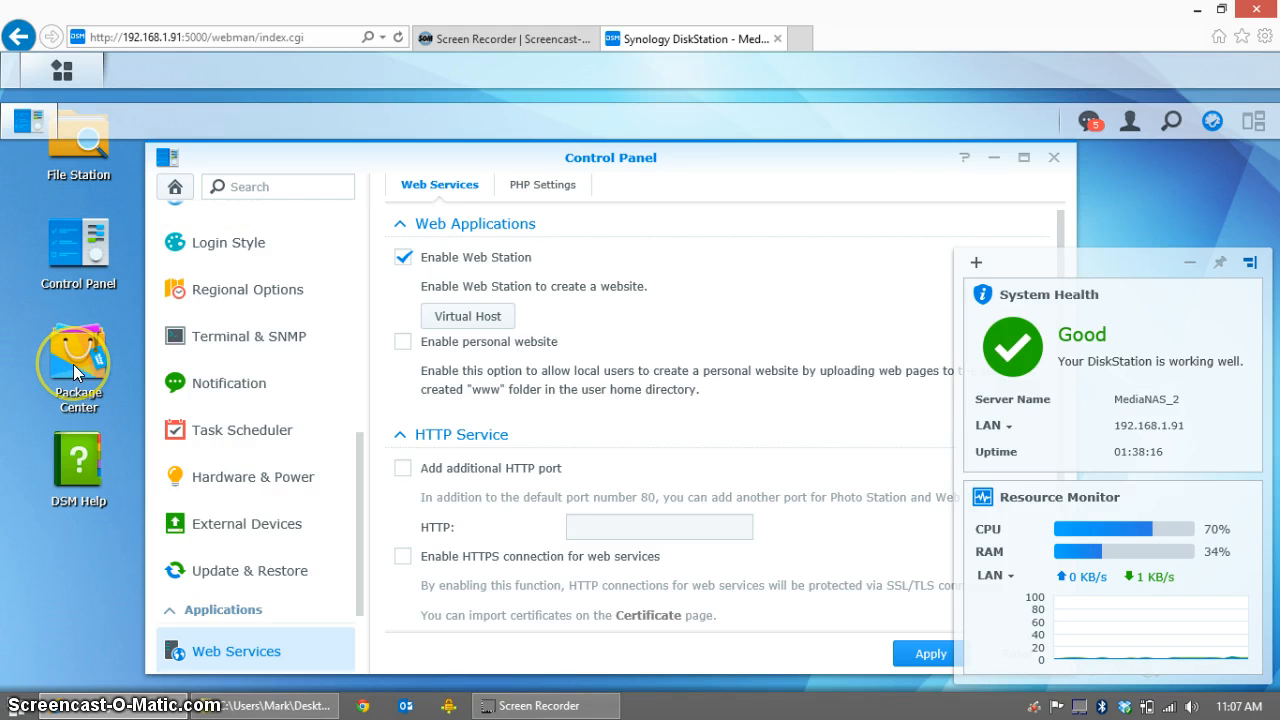
mouse_move(77, 375)
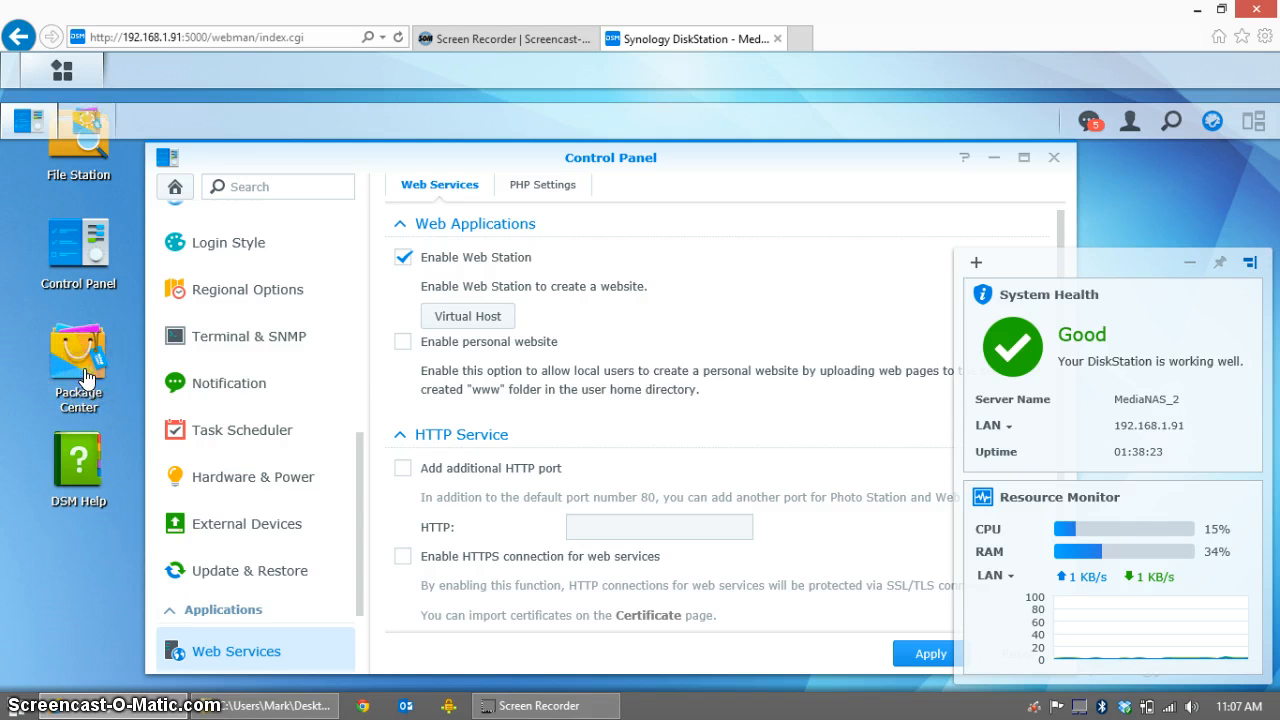
Open Package Center's full list of packages and scroll down to MariaDB.
left_click(78, 355)
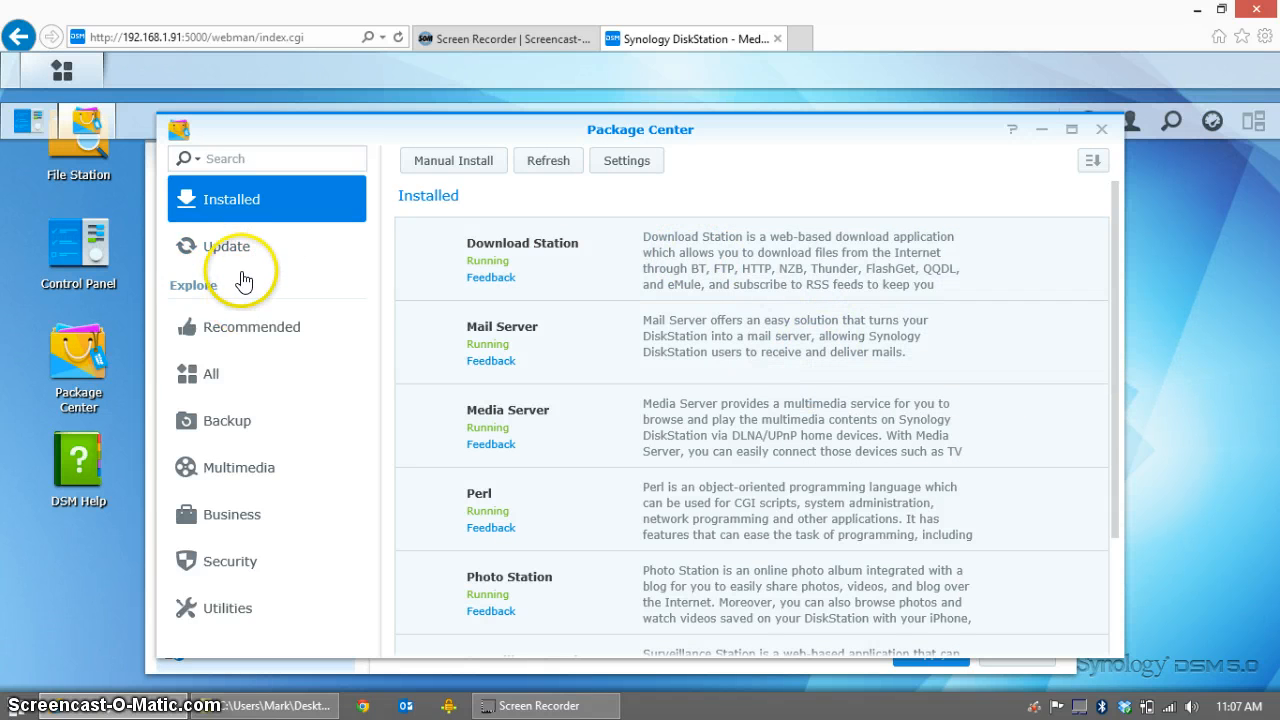
left_click(210, 373)
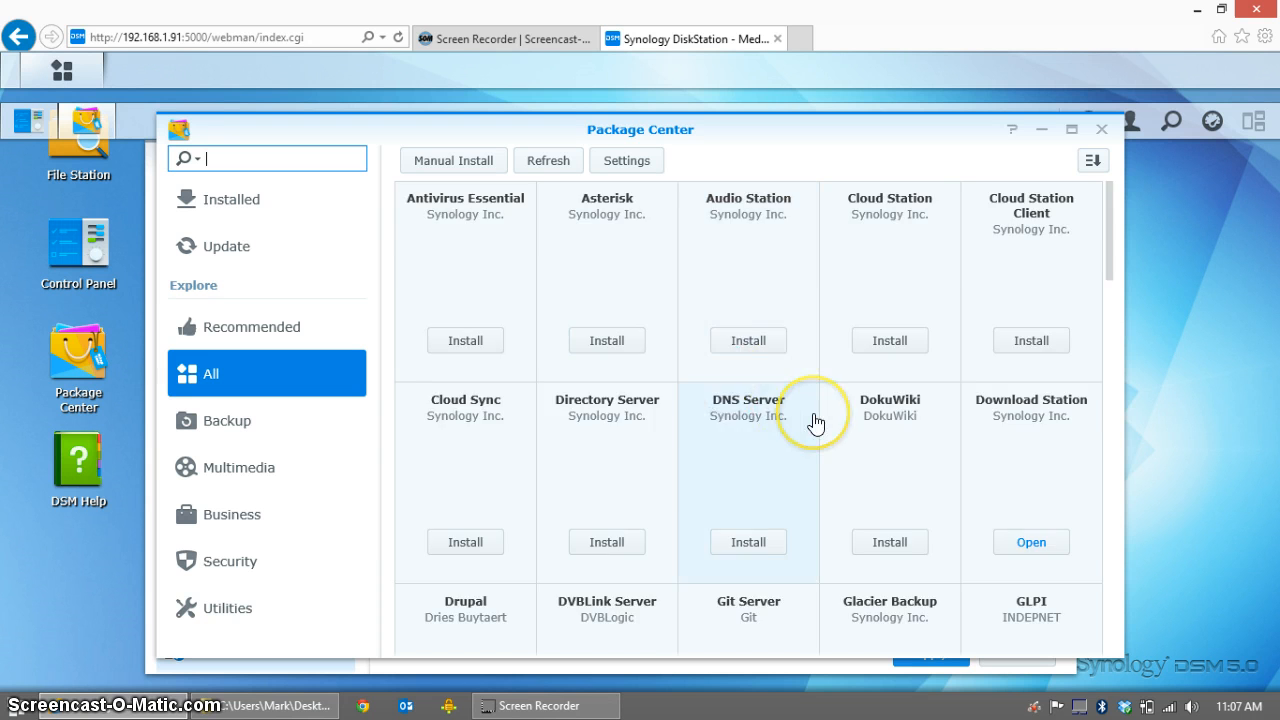
scroll("down", 3)
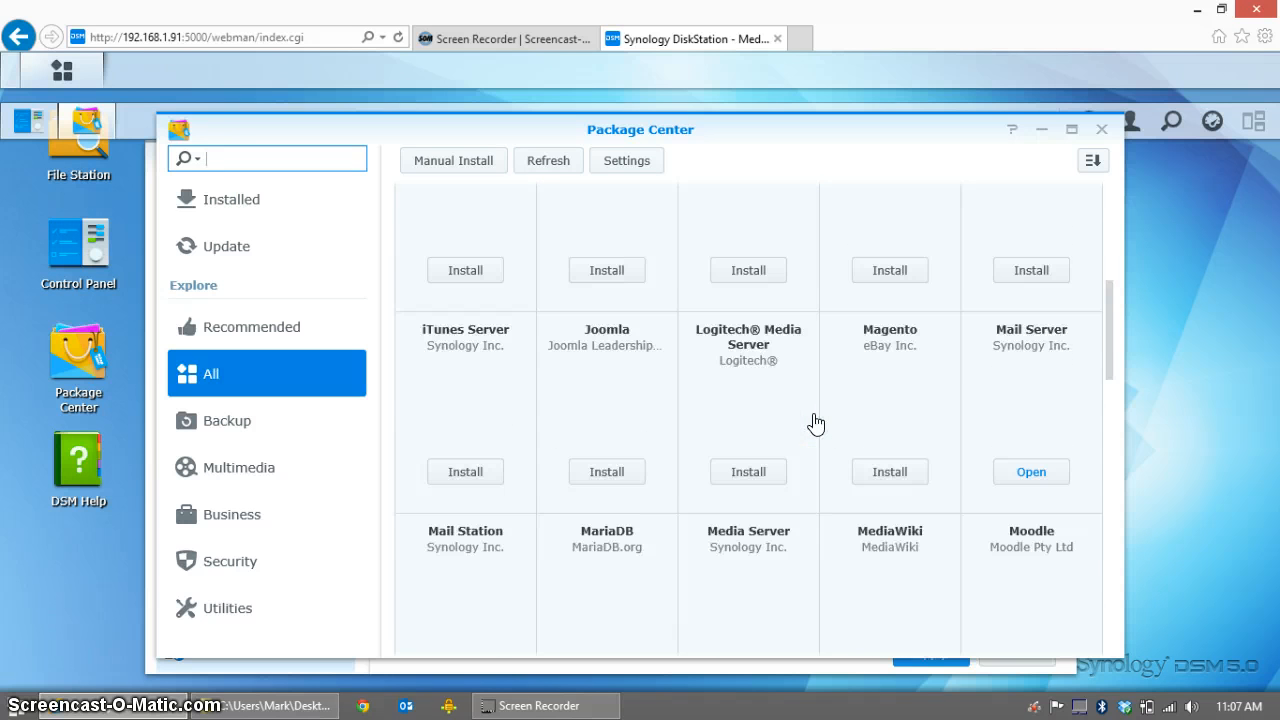
scroll("down", 3)
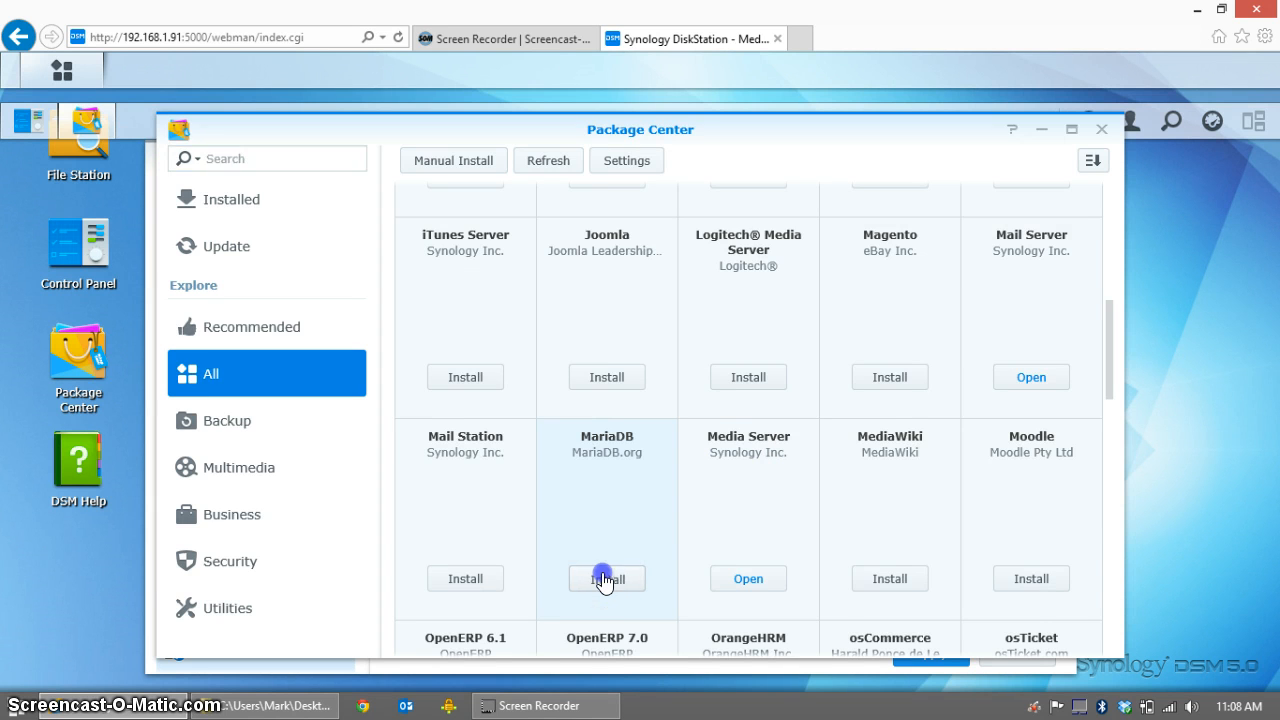
Install and confirm the MariaDB package from its Package Center tile.
left_click(606, 578)
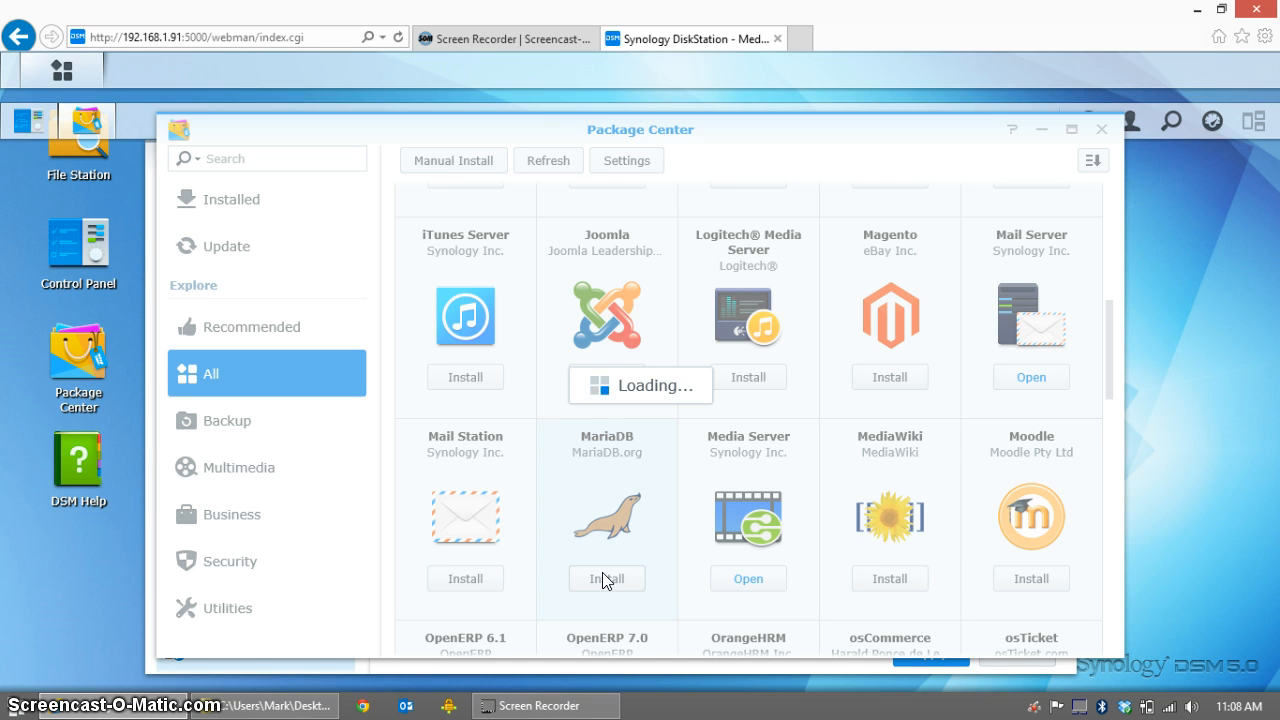
left_click(606, 578)
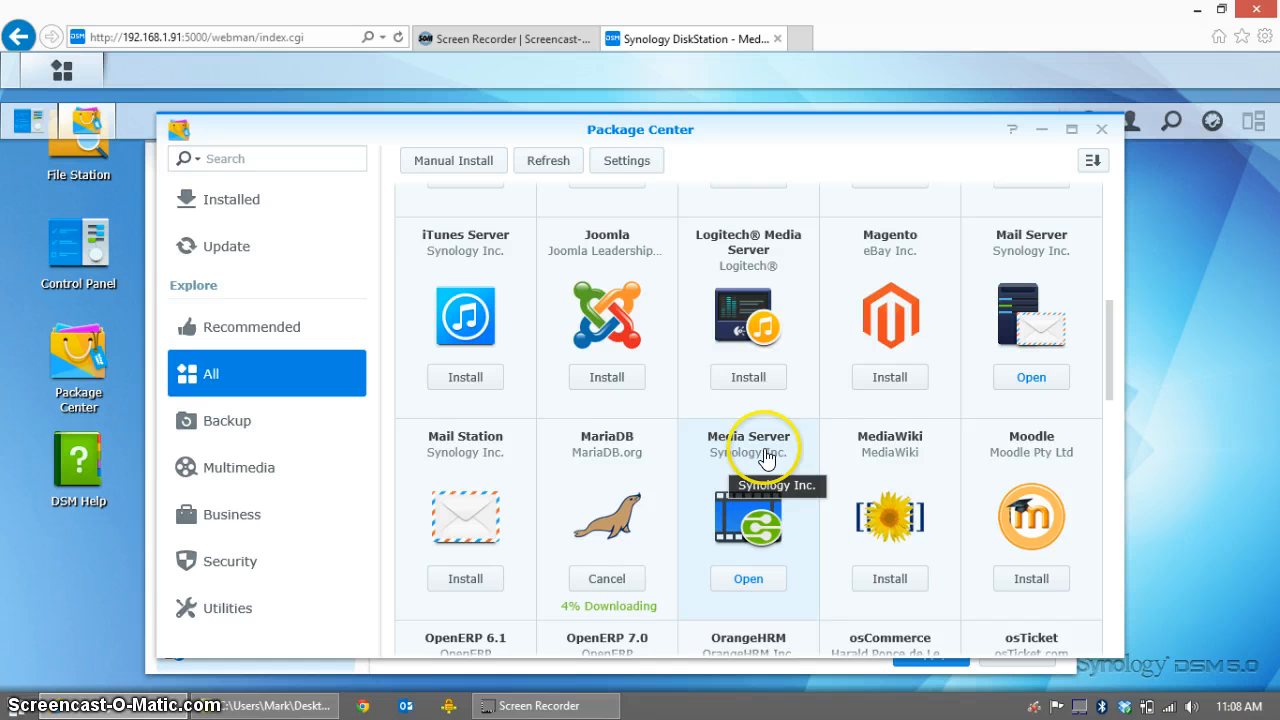
mouse_move(850, 452)
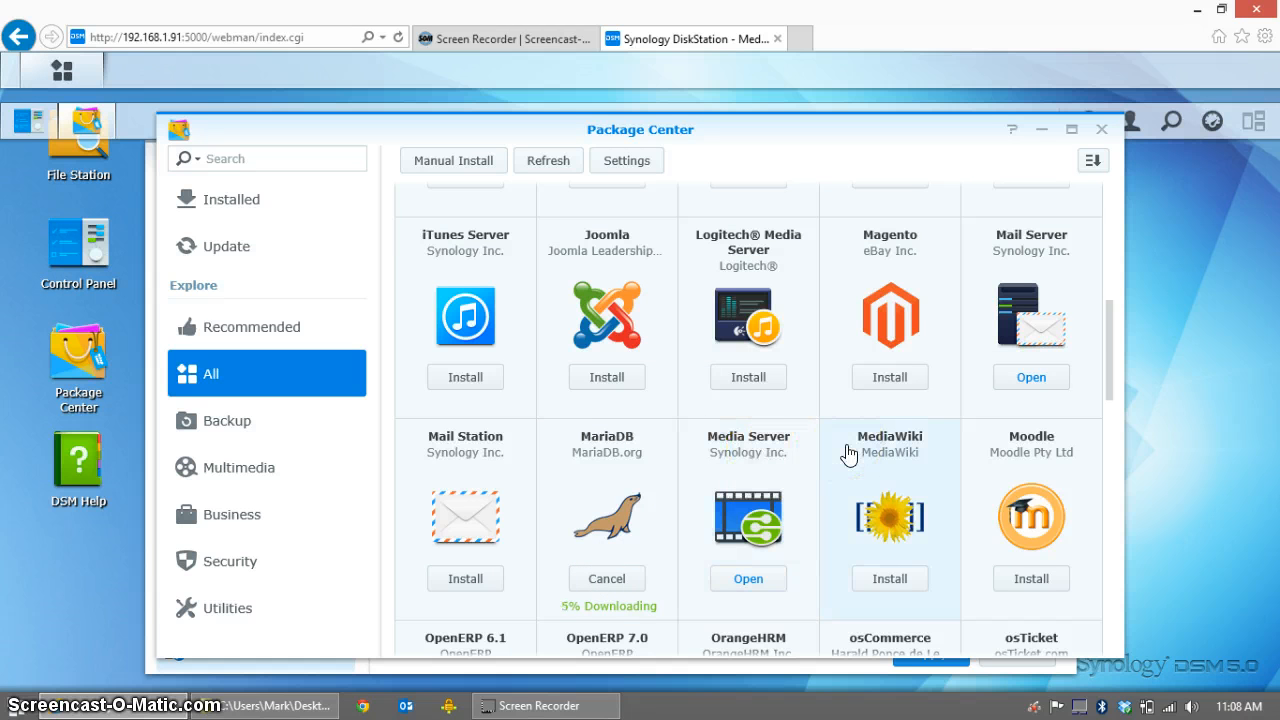
scroll("down", 3)
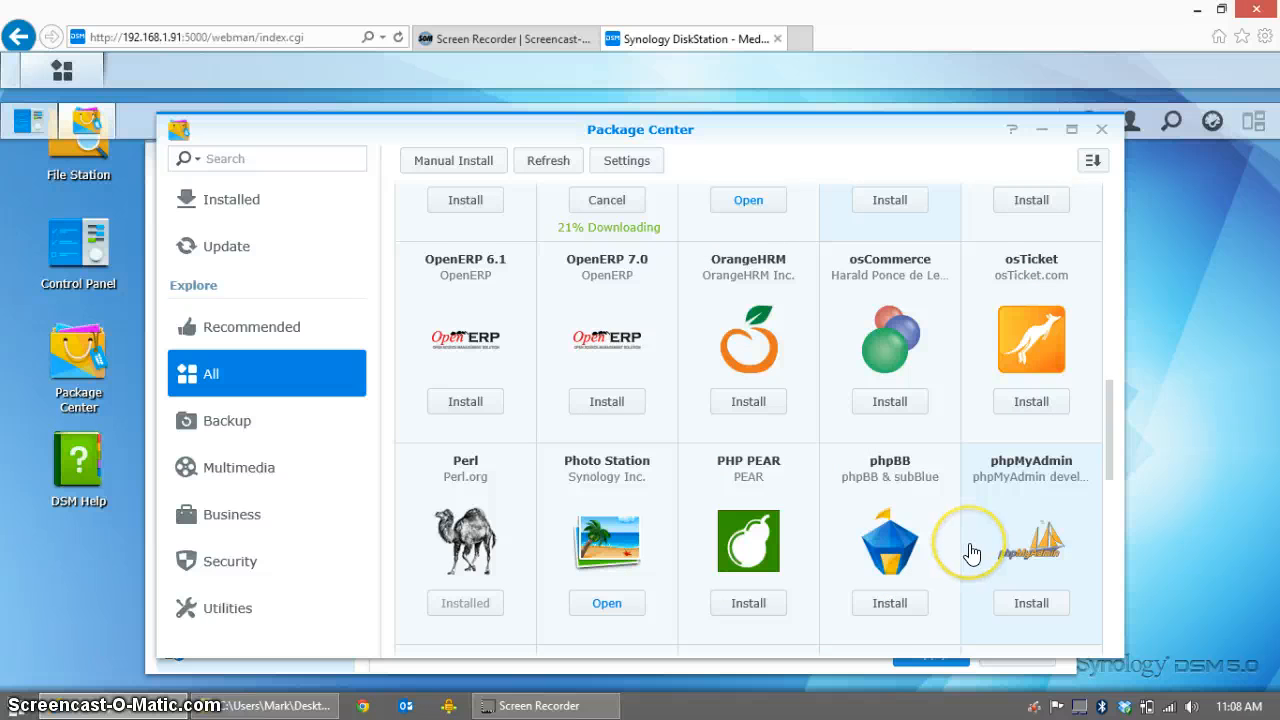
mouse_move(973, 551)
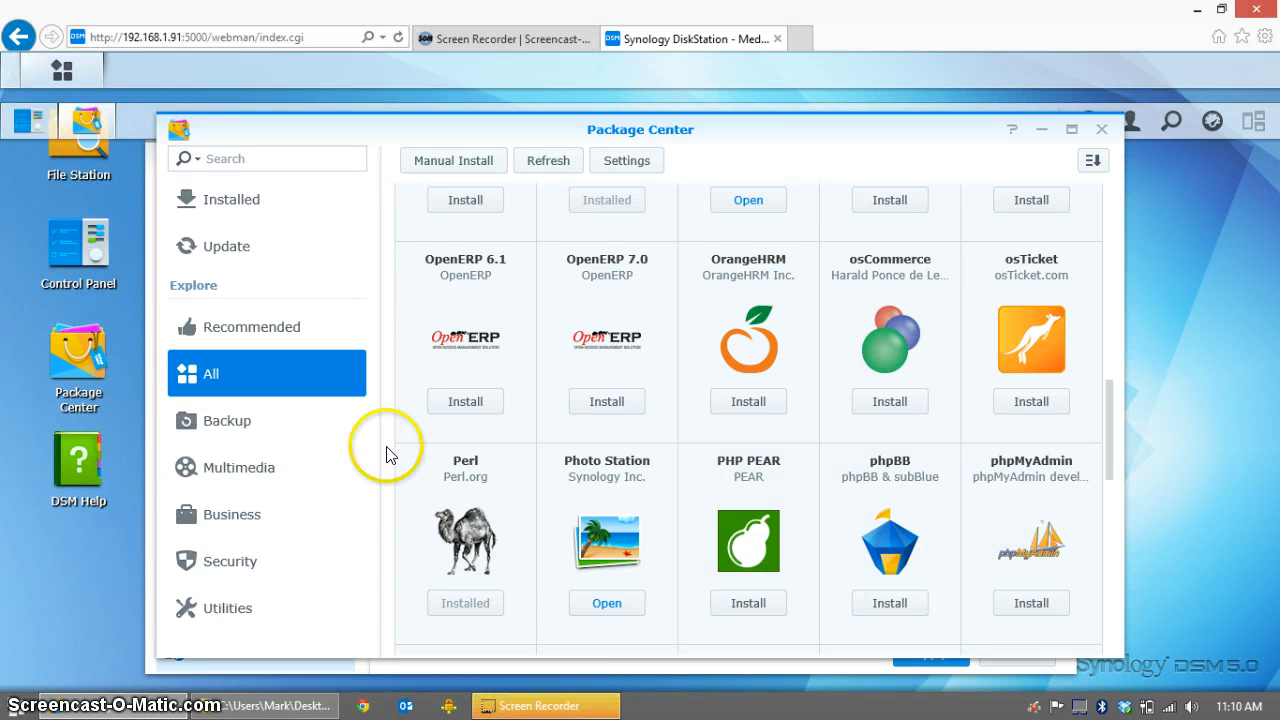
mouse_move(398, 454)
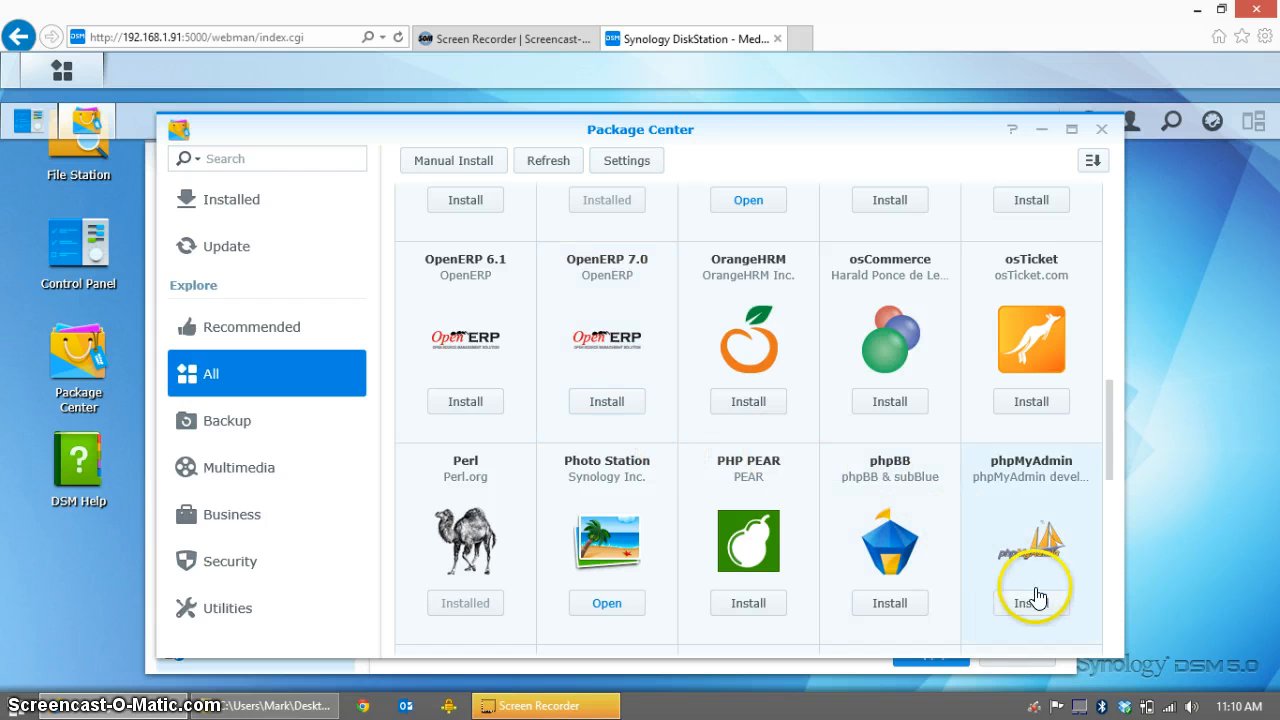
Install and confirm the phpMyAdmin package in Package Center.
left_click(1030, 602)
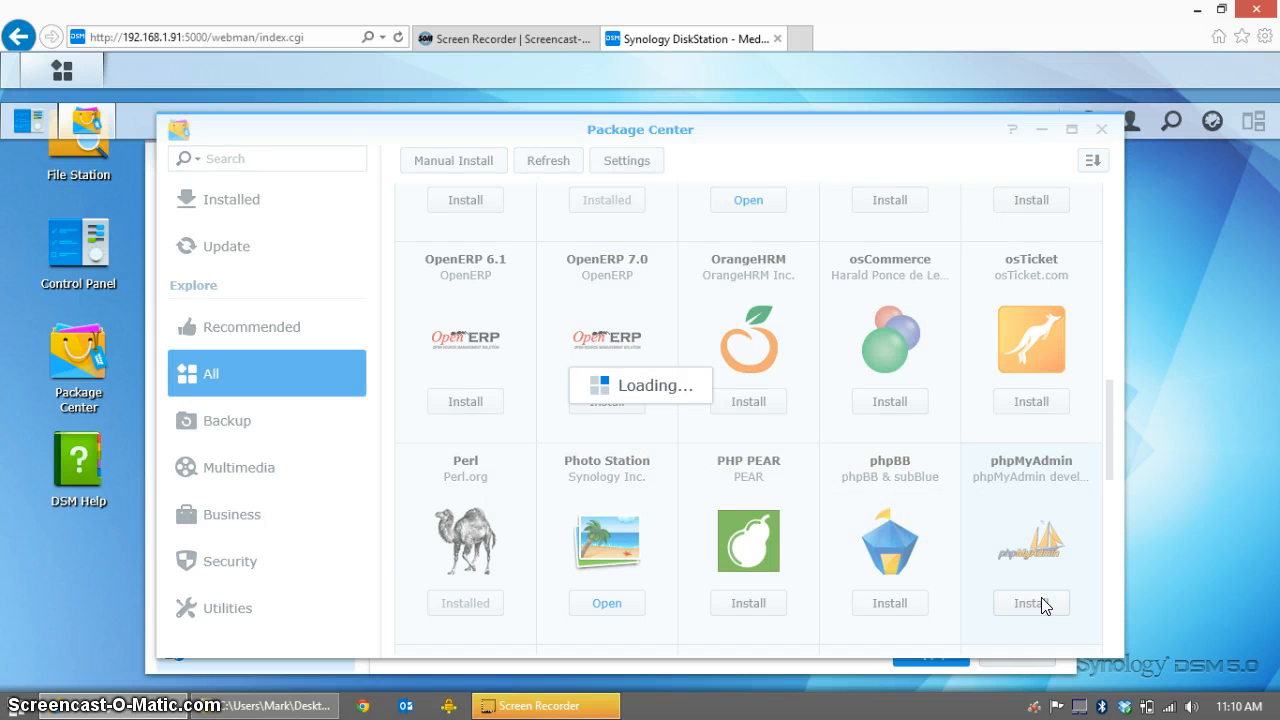
left_click(1031, 603)
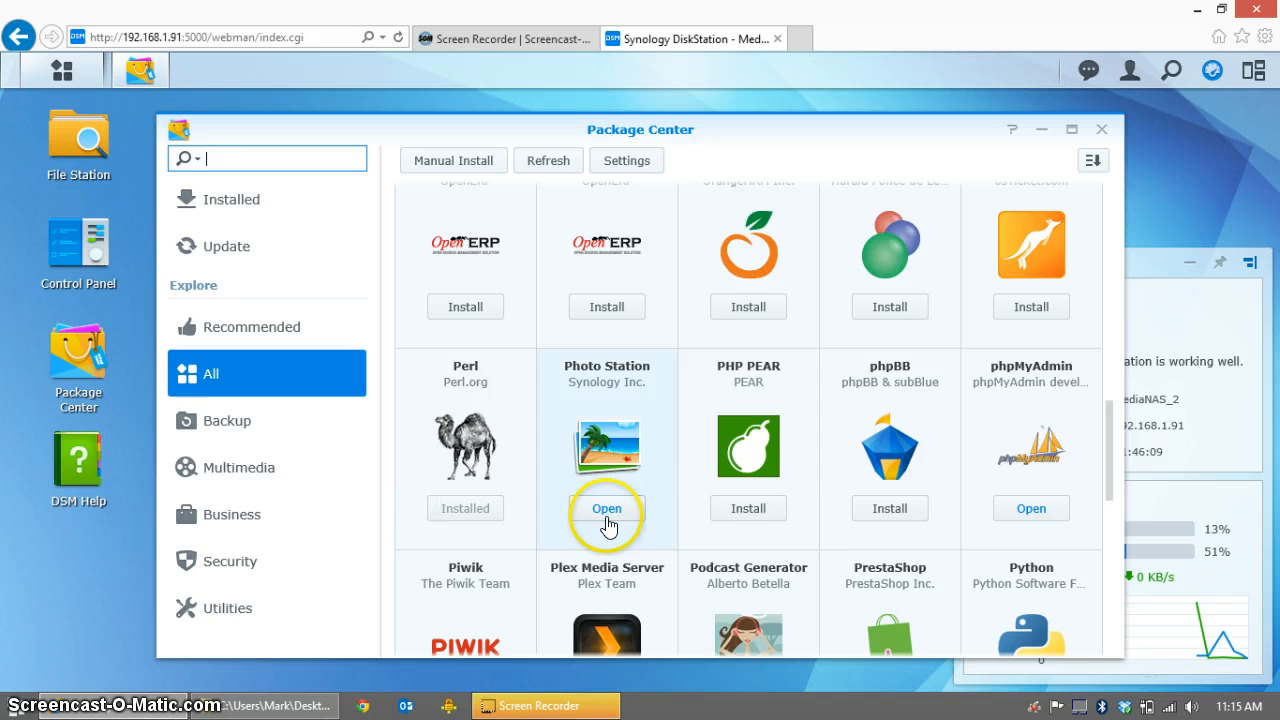
mouse_move(1019, 519)
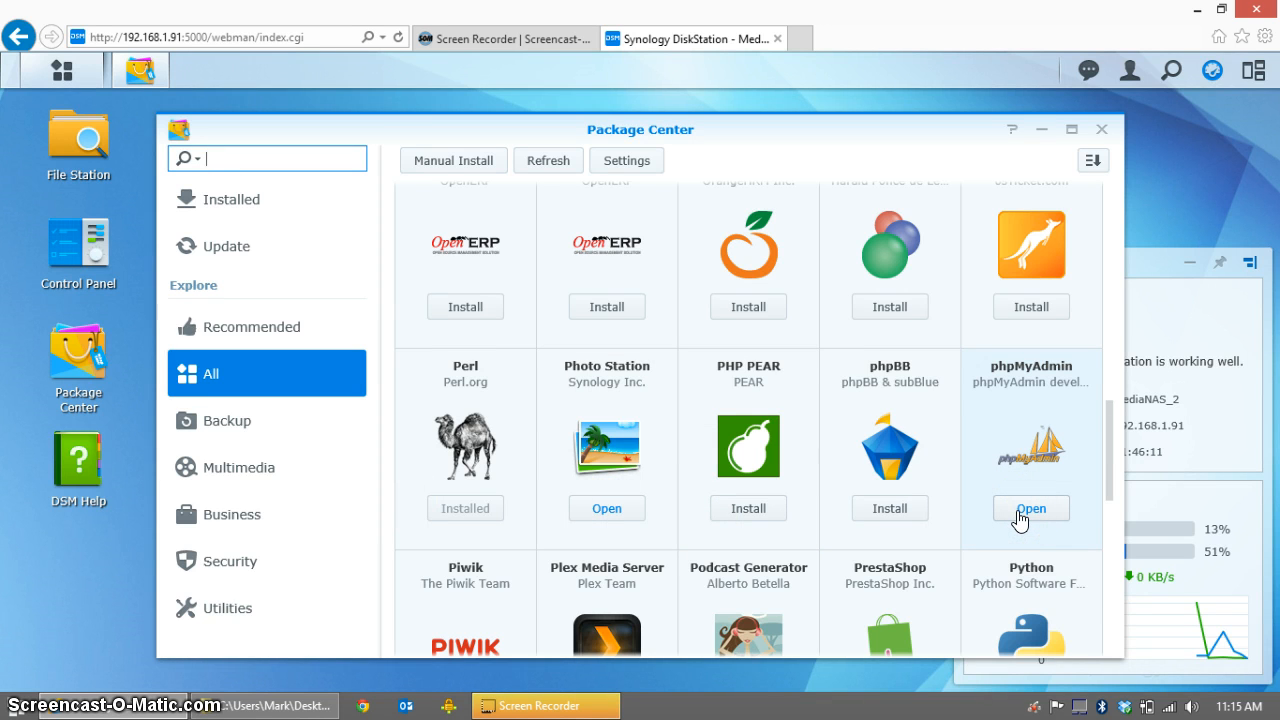
Open phpMyAdmin and log in as root to reach the MariaDB server overview.
left_click(1031, 508)
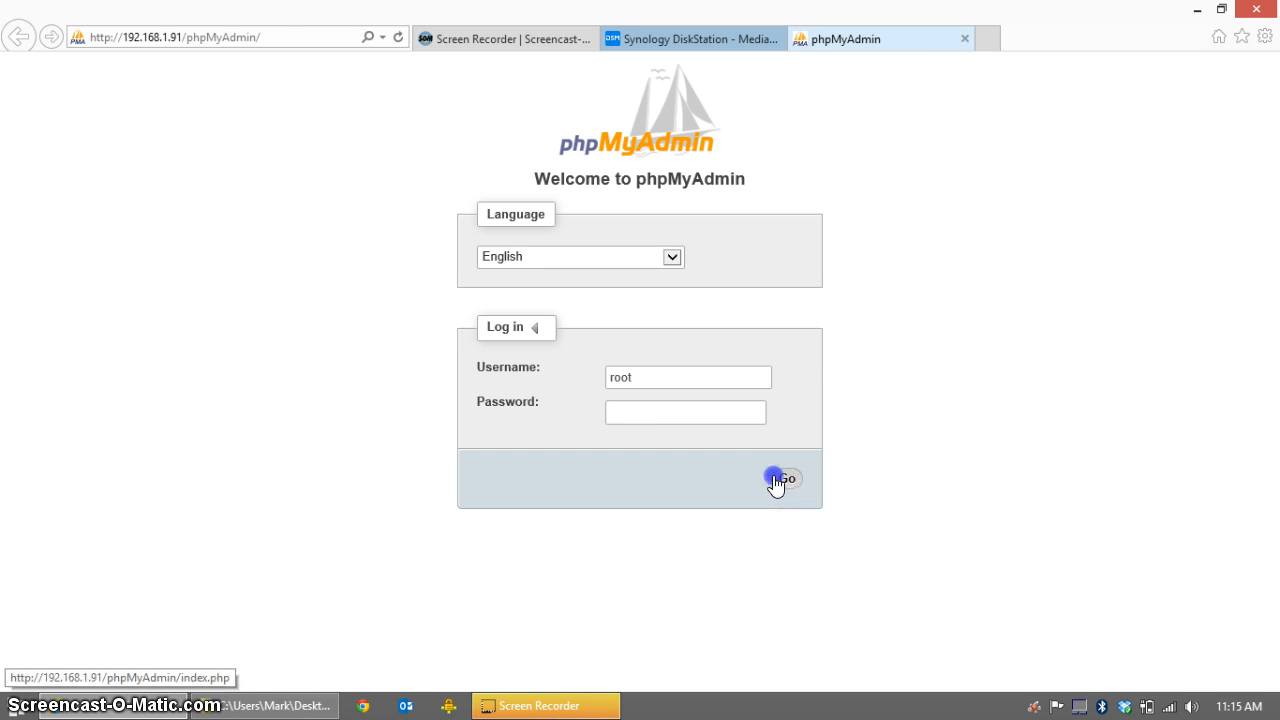
left_click(786, 478)
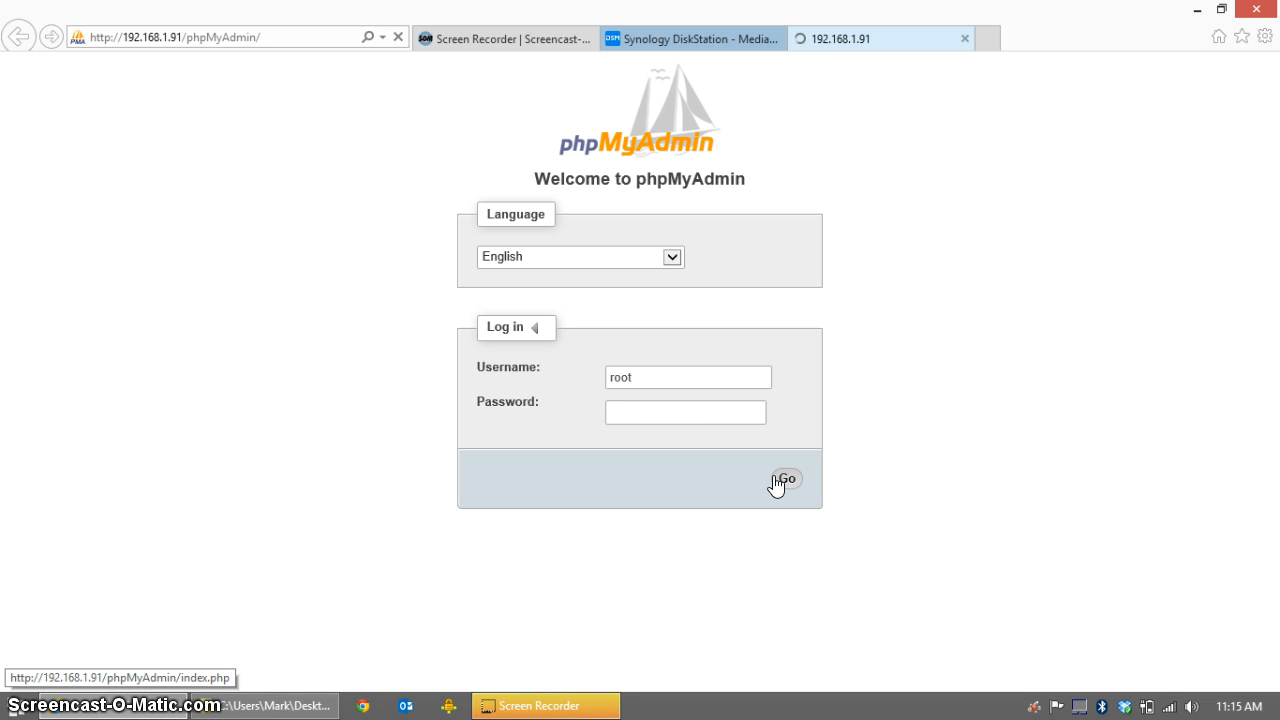
left_click(786, 478)
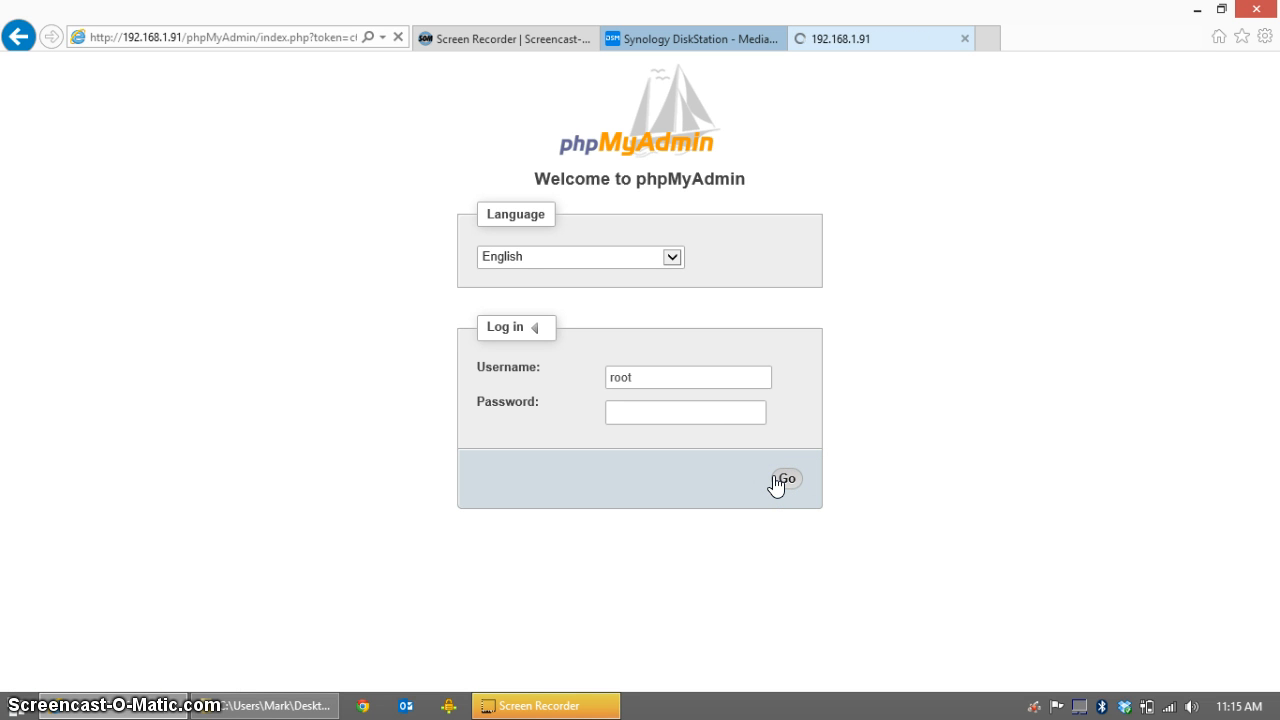
left_click(786, 478)
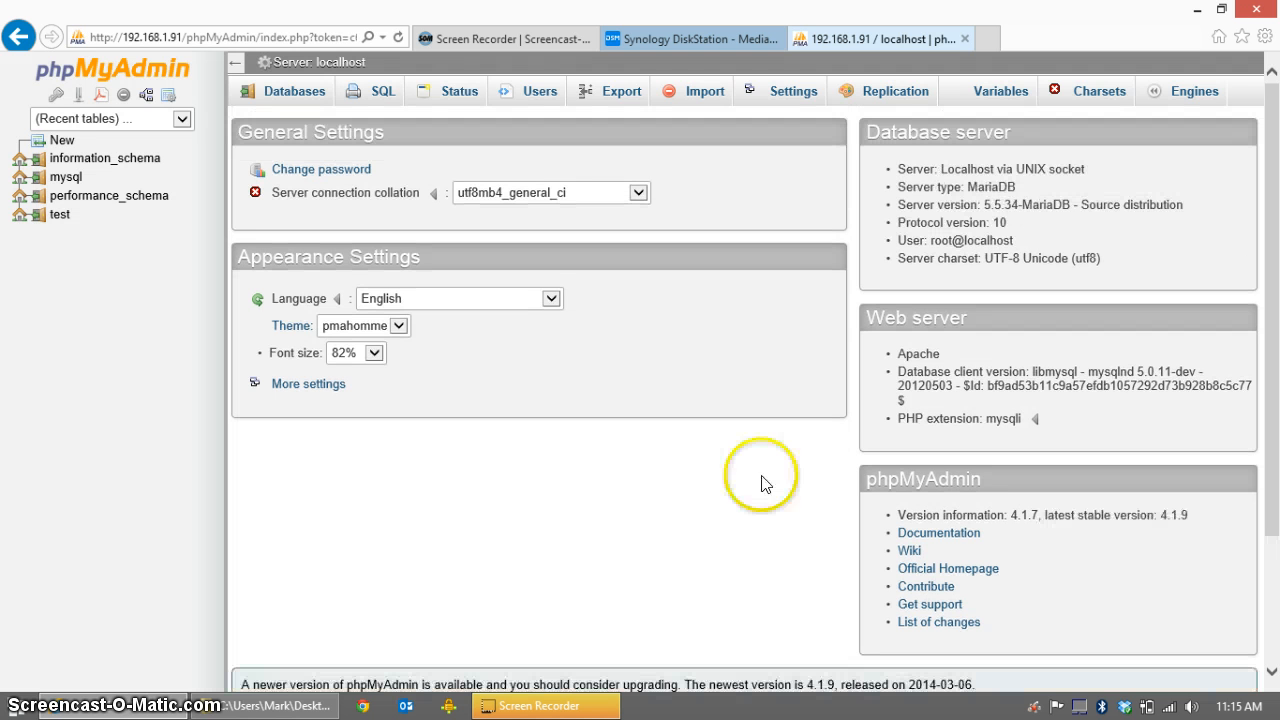
mouse_move(502, 100)
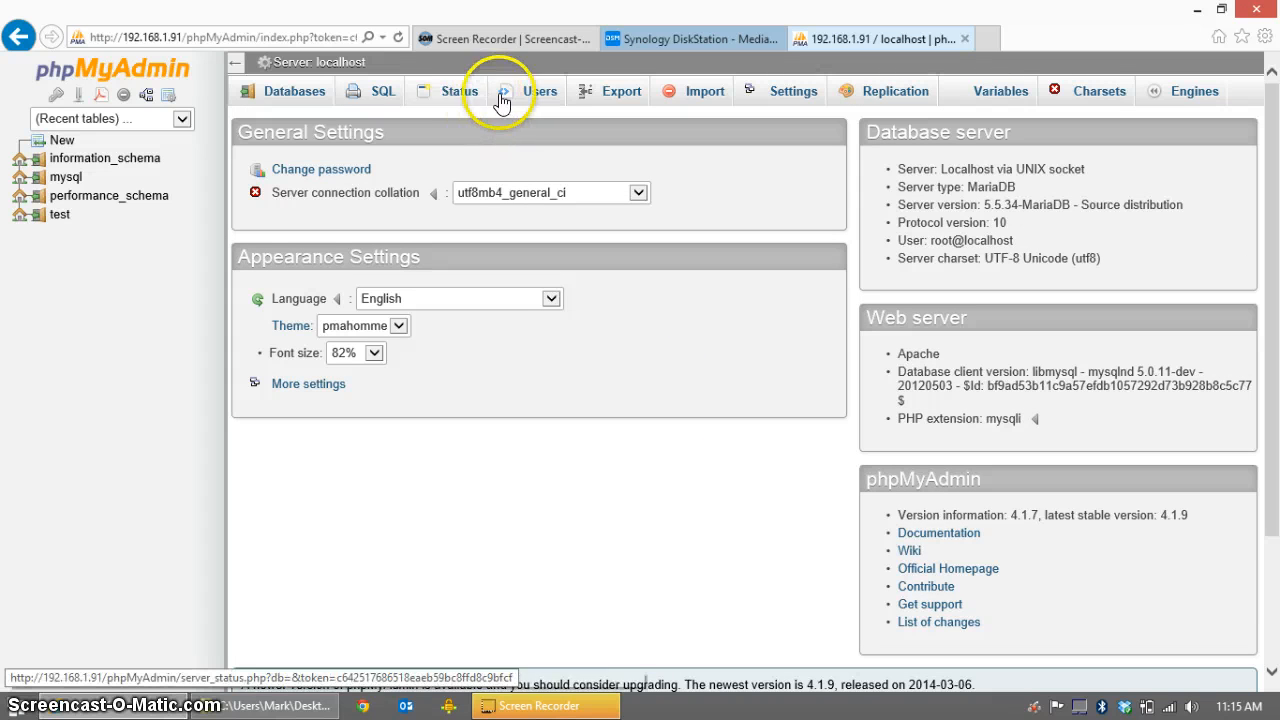
Start a new user account named xbmc12 and enter its password twice.
left_click(540, 91)
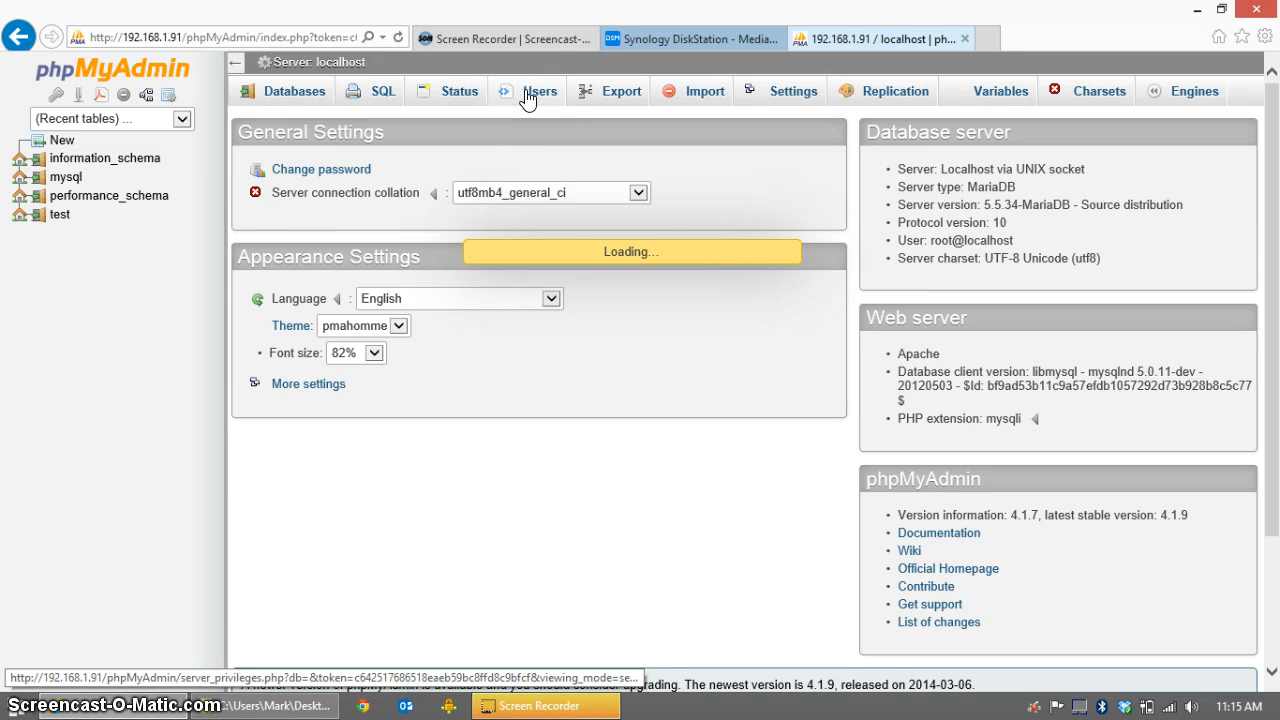
left_click(540, 91)
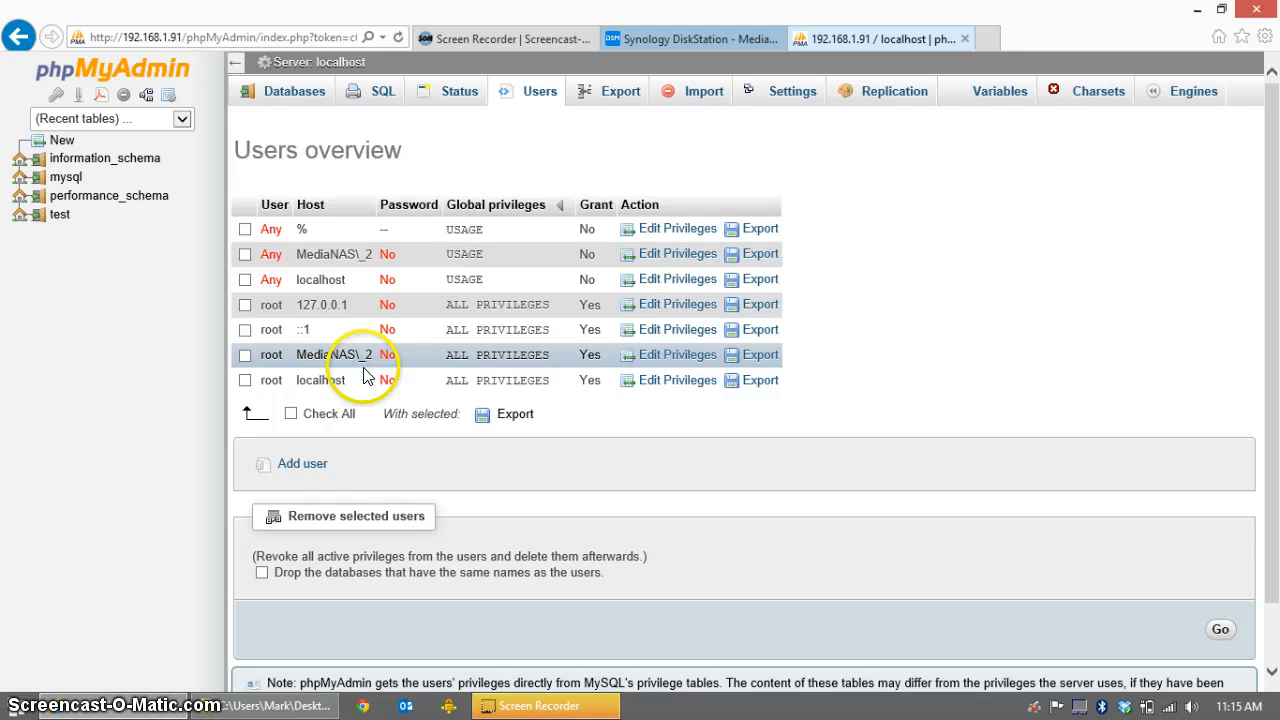
mouse_move(290, 463)
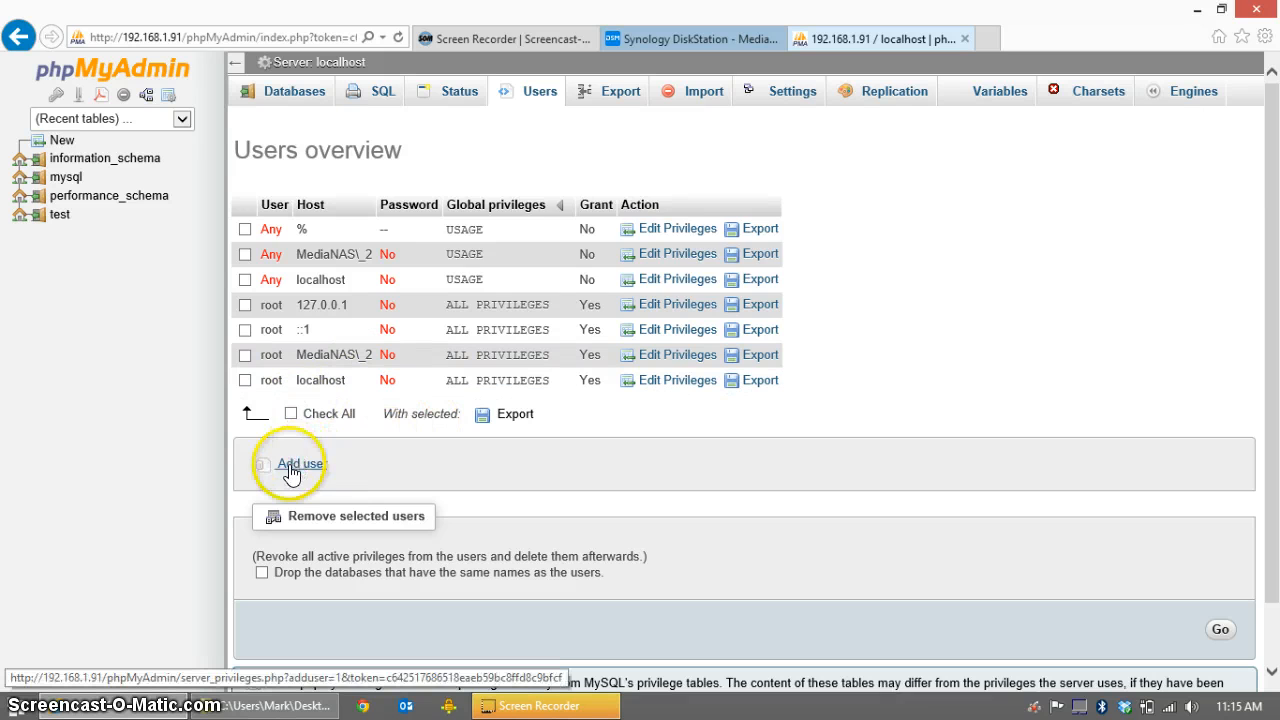
left_click(301, 463)
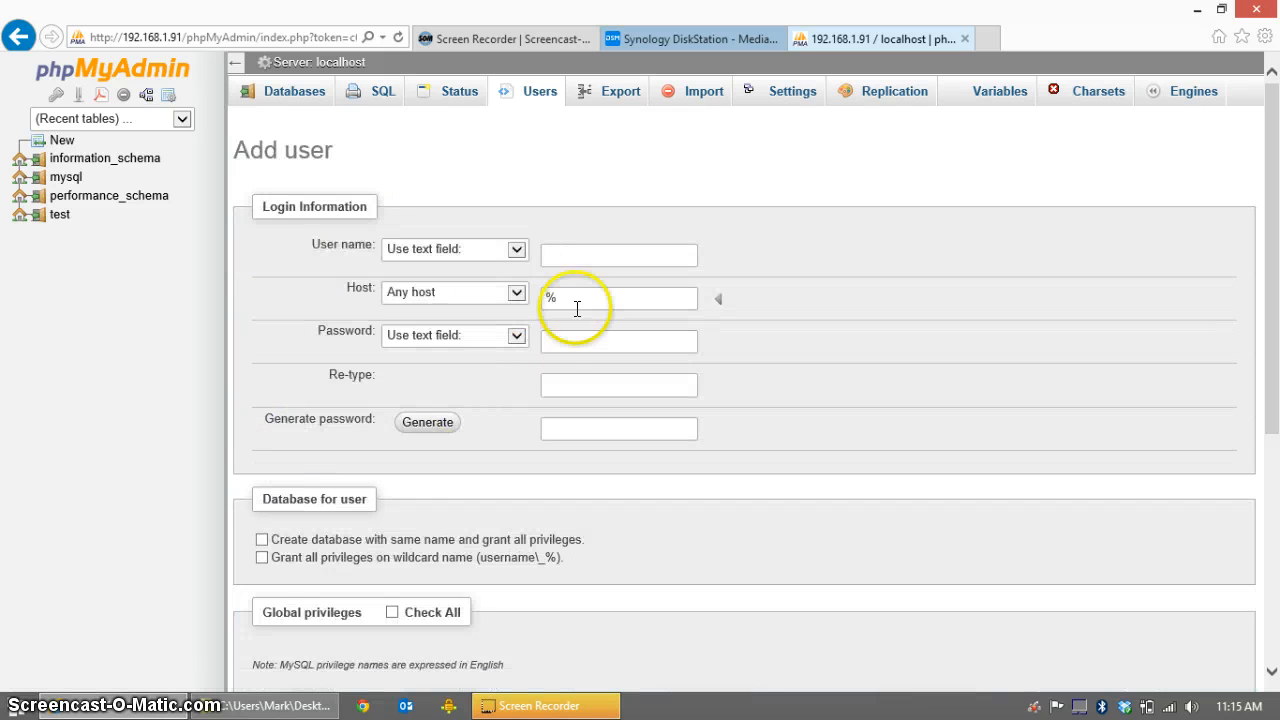
left_click(618, 255)
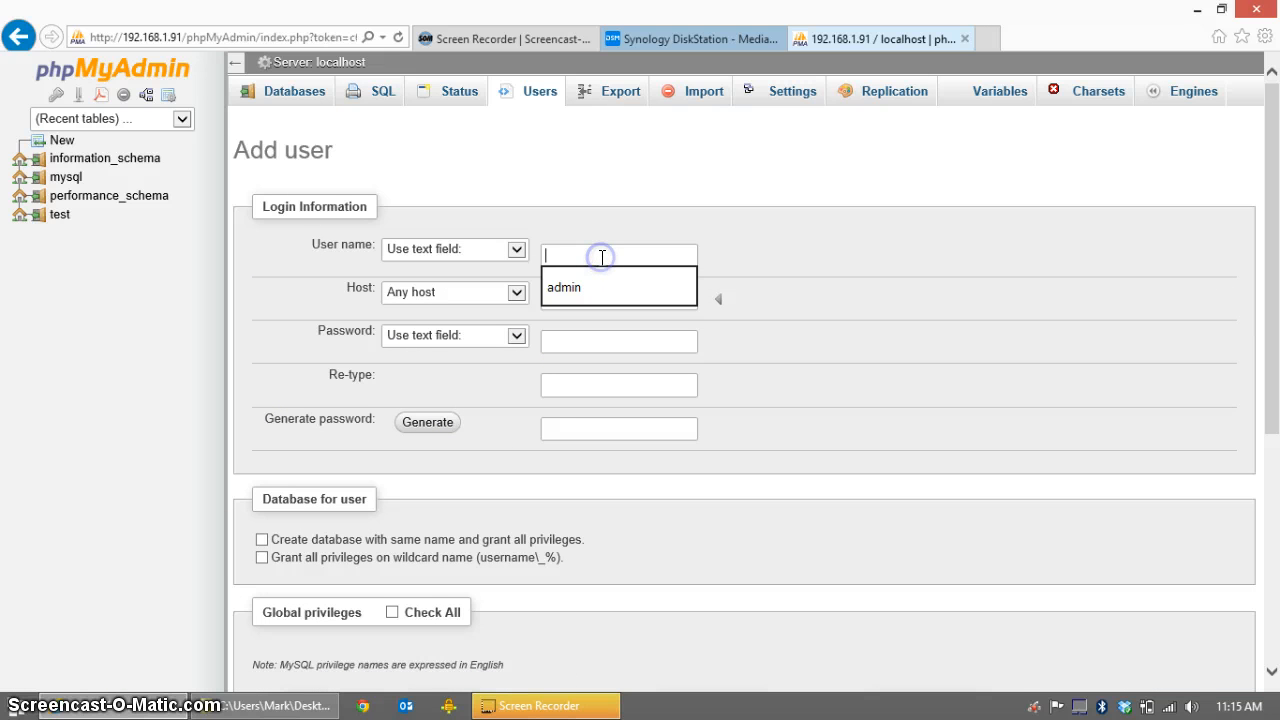
type("xbmc12")
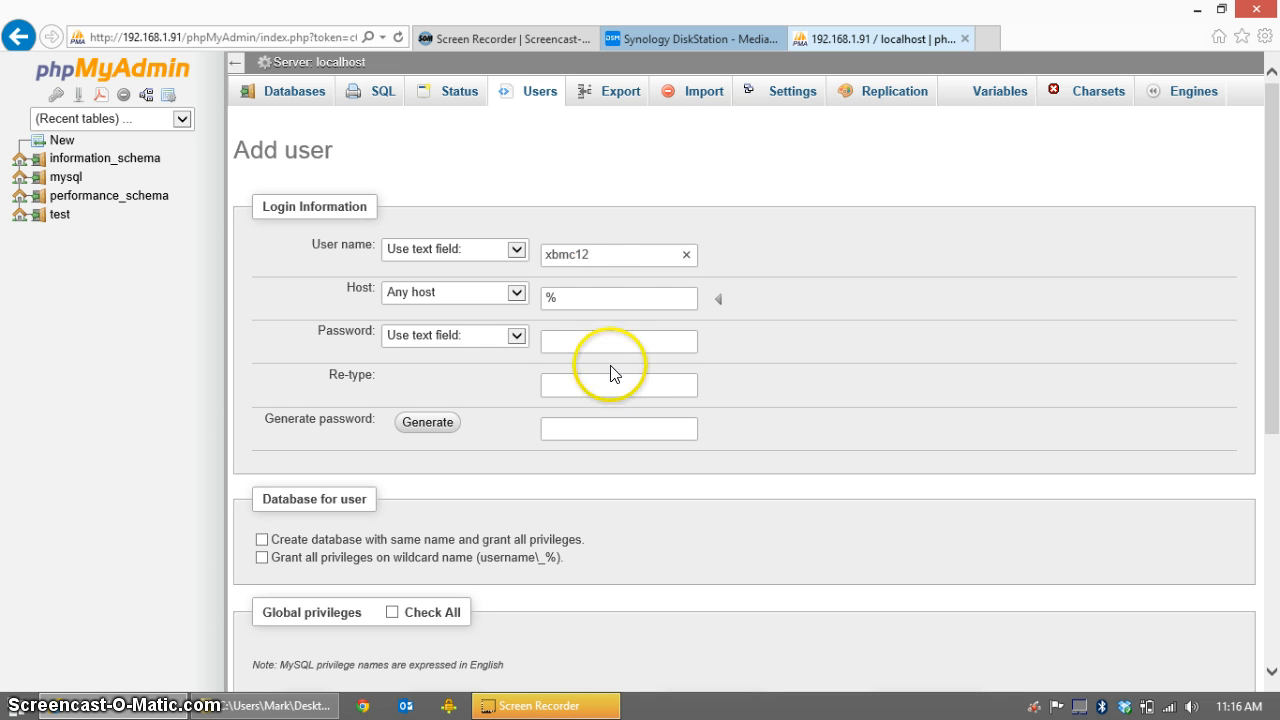
type("•")
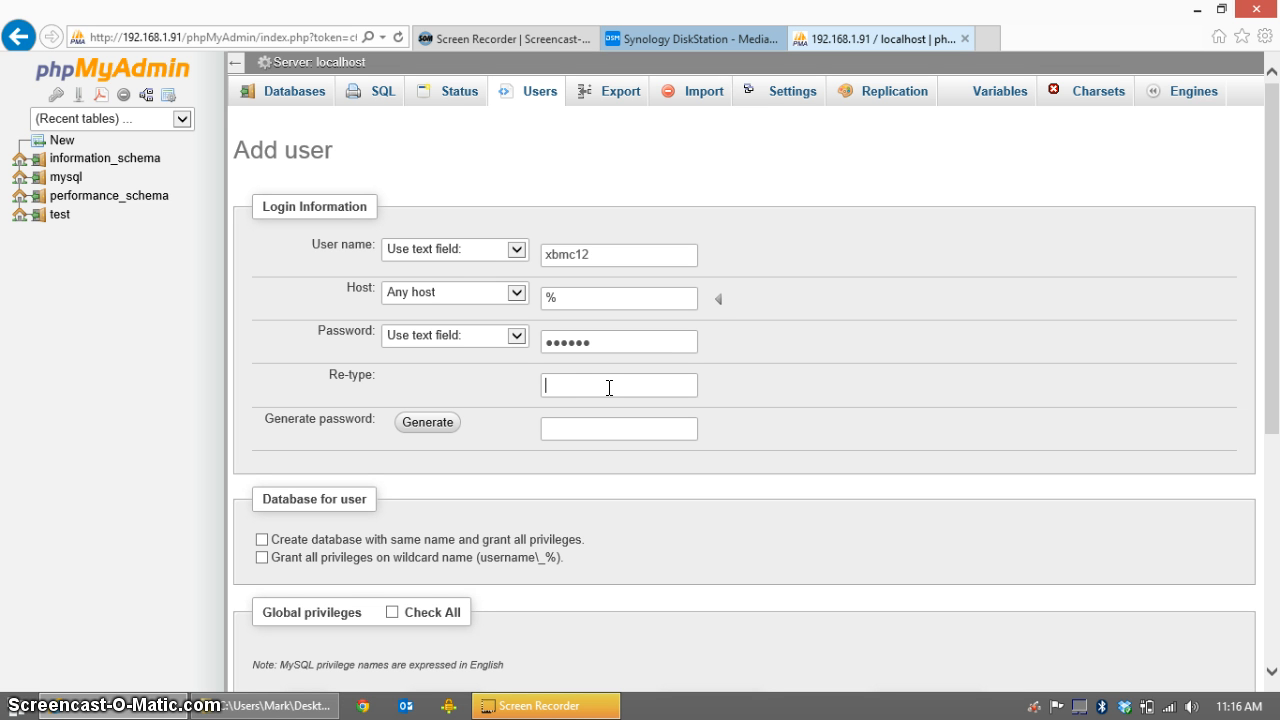
type("••••")
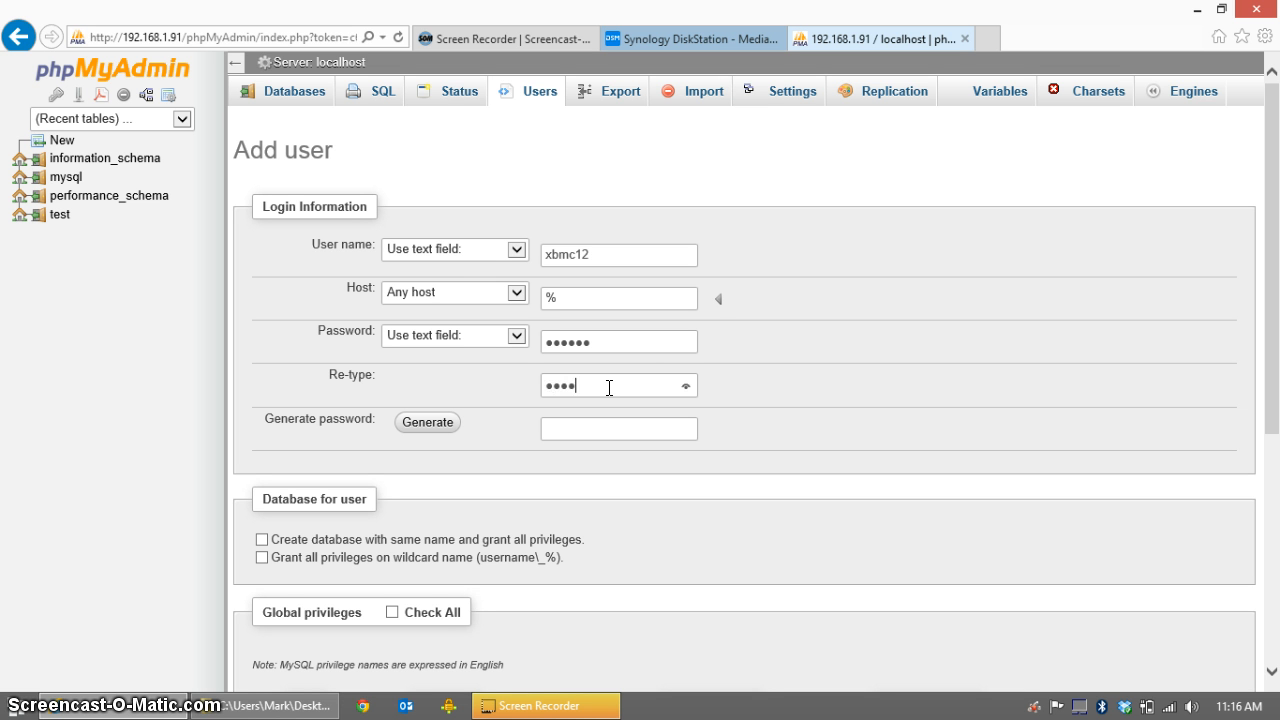
type("••")
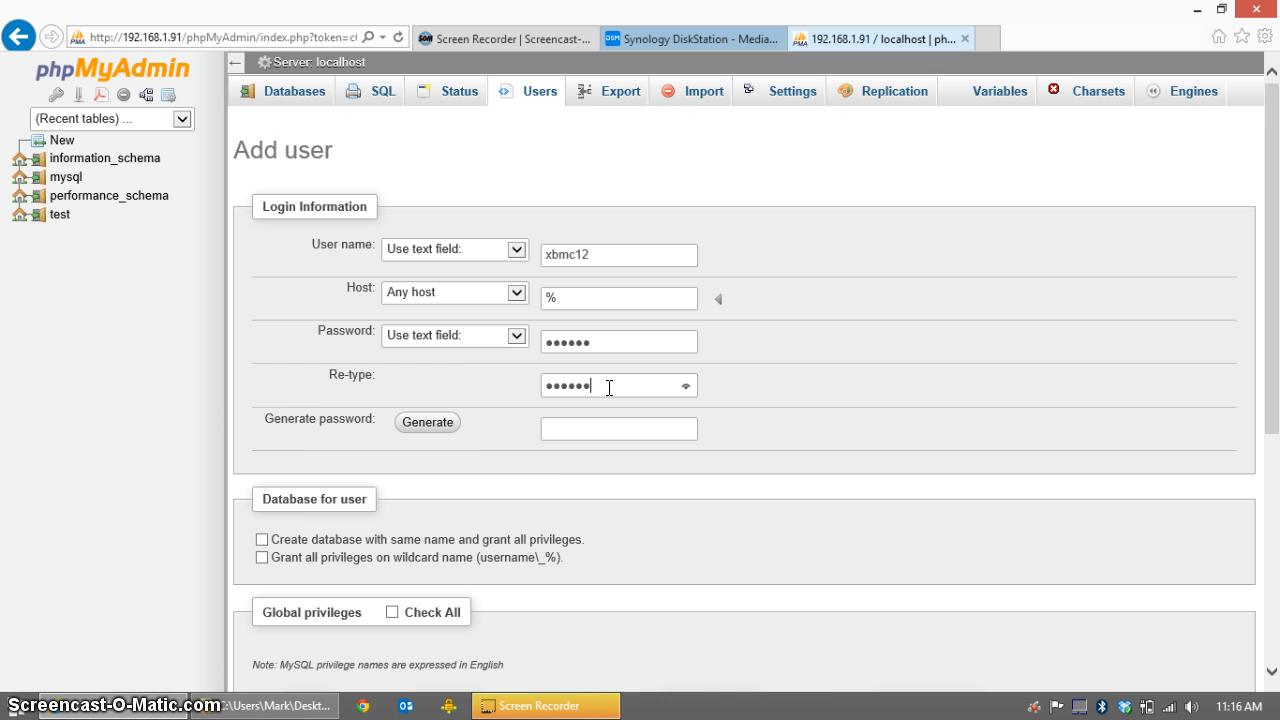
Grant xbmc12 all privileges on wildcard-named databases and every global privilege, then create it.
scroll("down", 3)
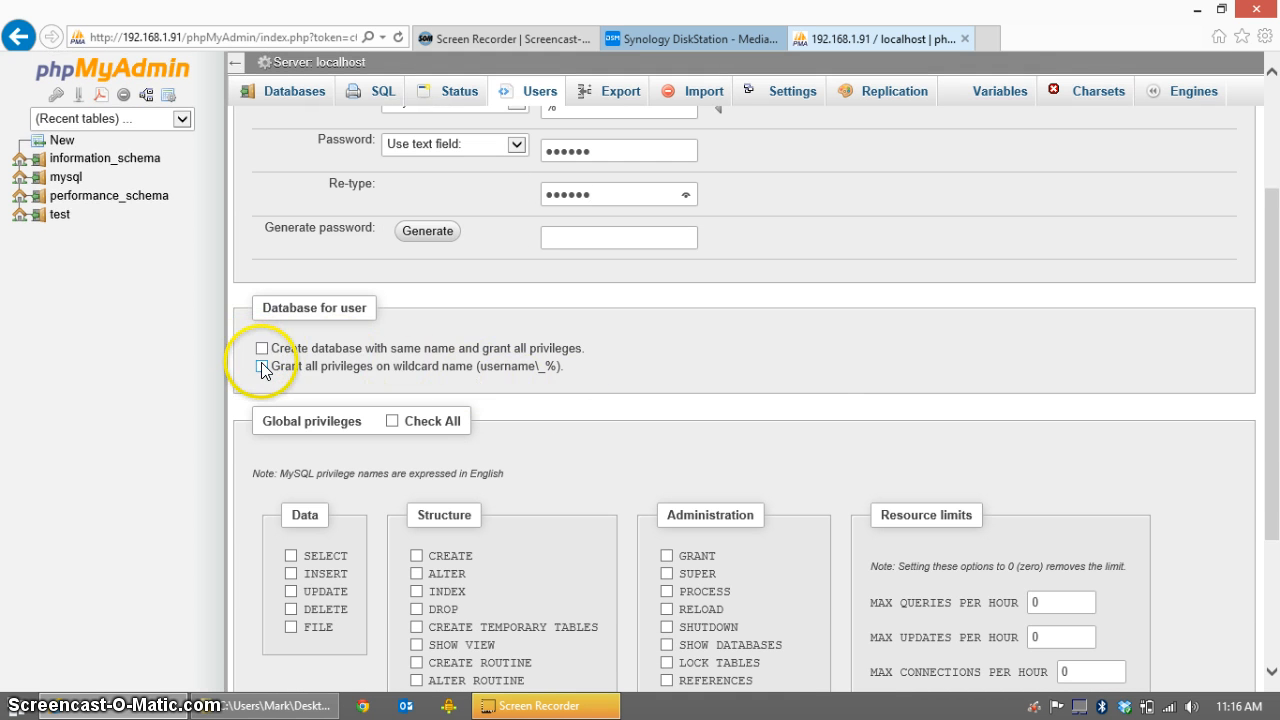
left_click(261, 366)
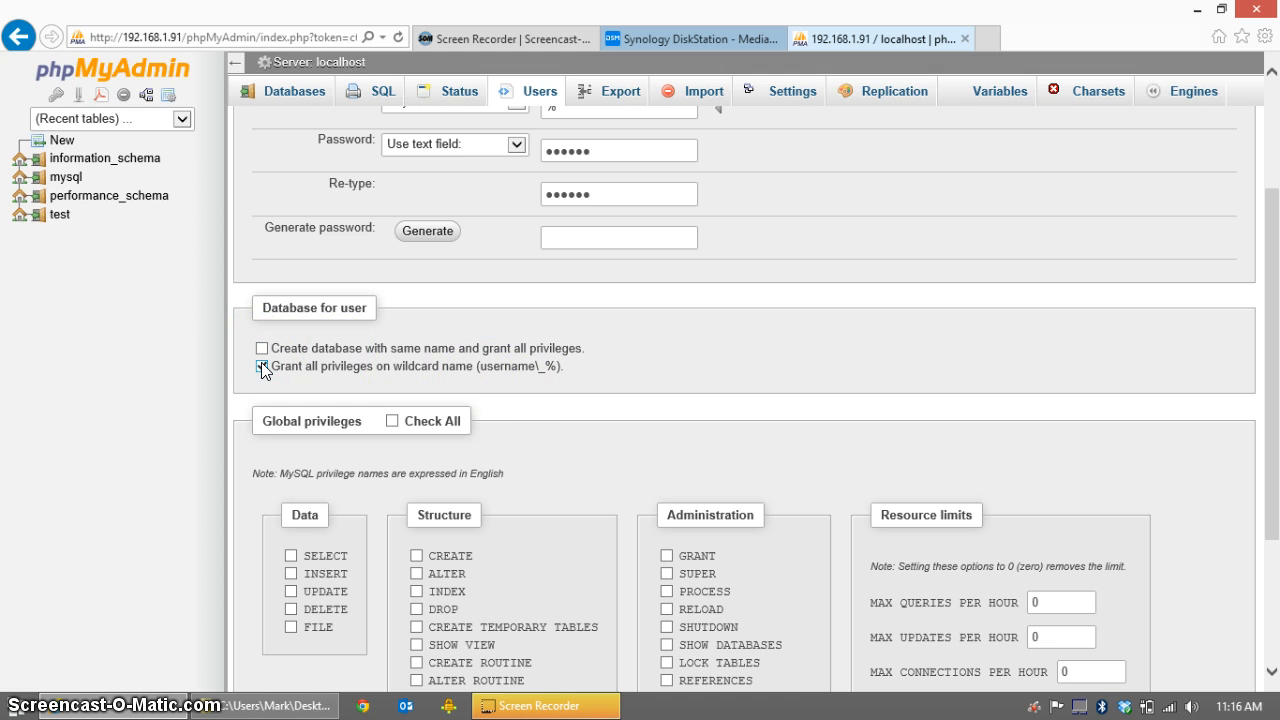
left_click(262, 366)
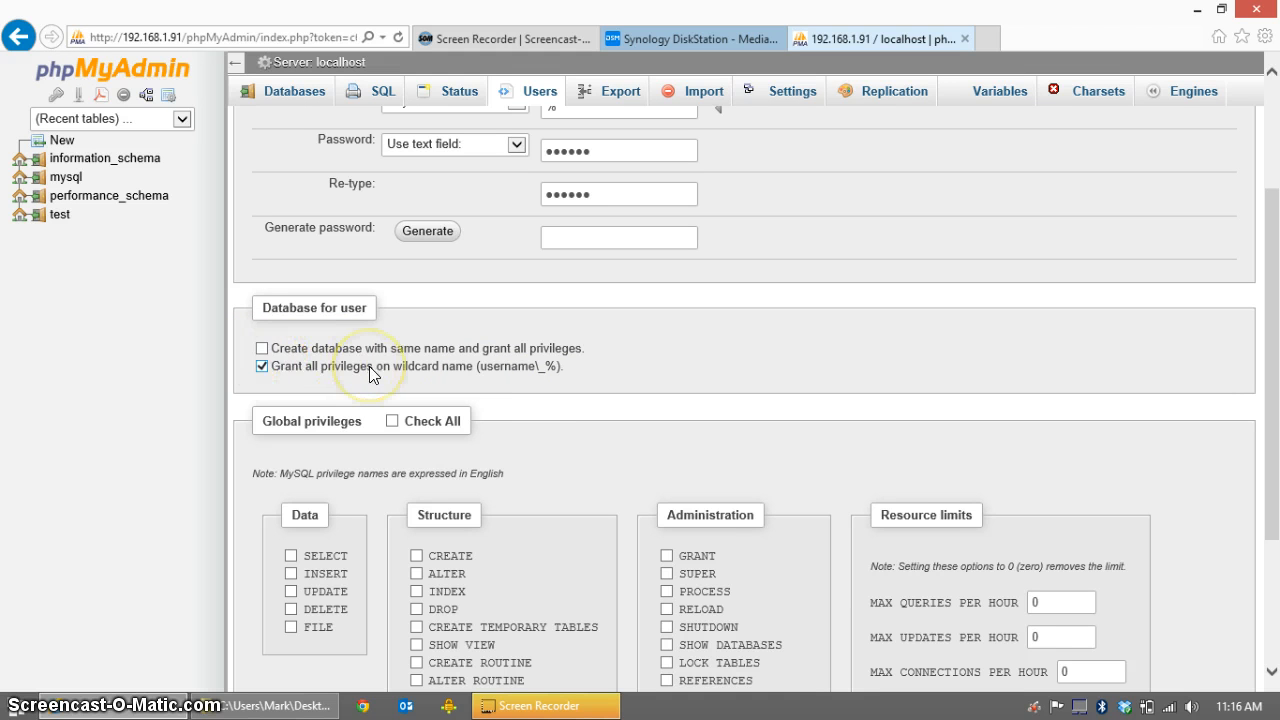
mouse_move(390, 418)
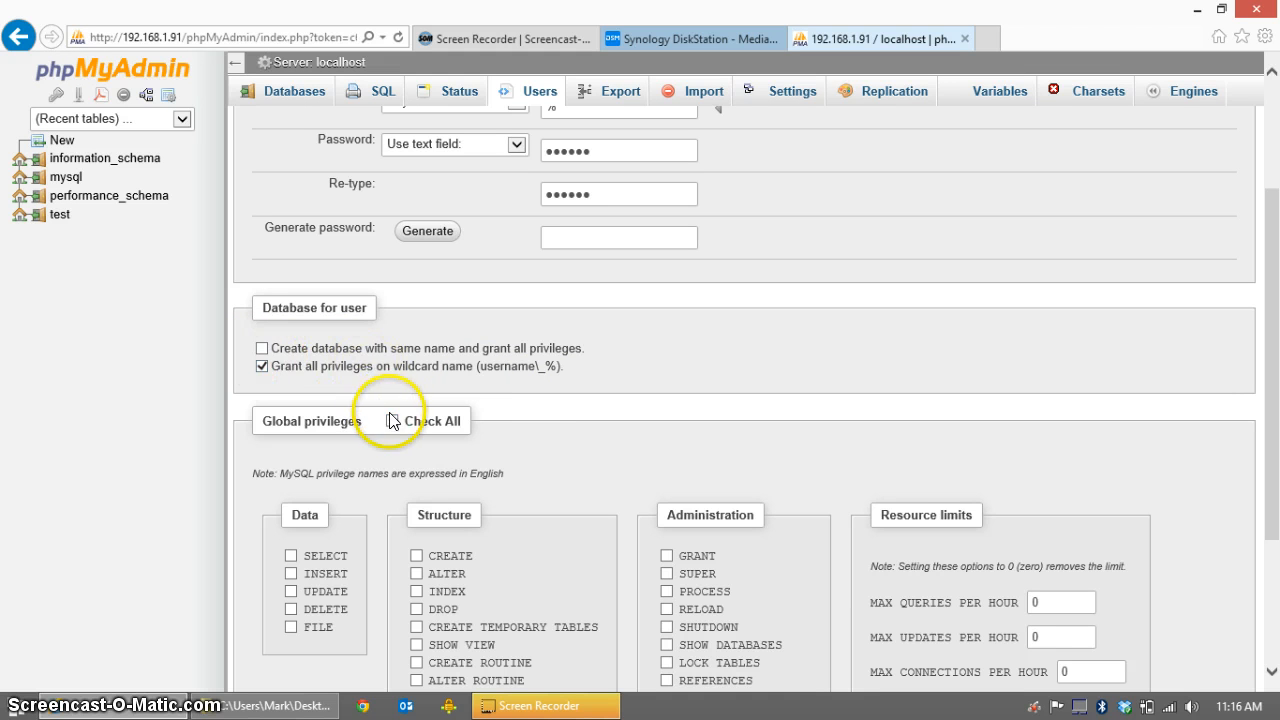
left_click(392, 420)
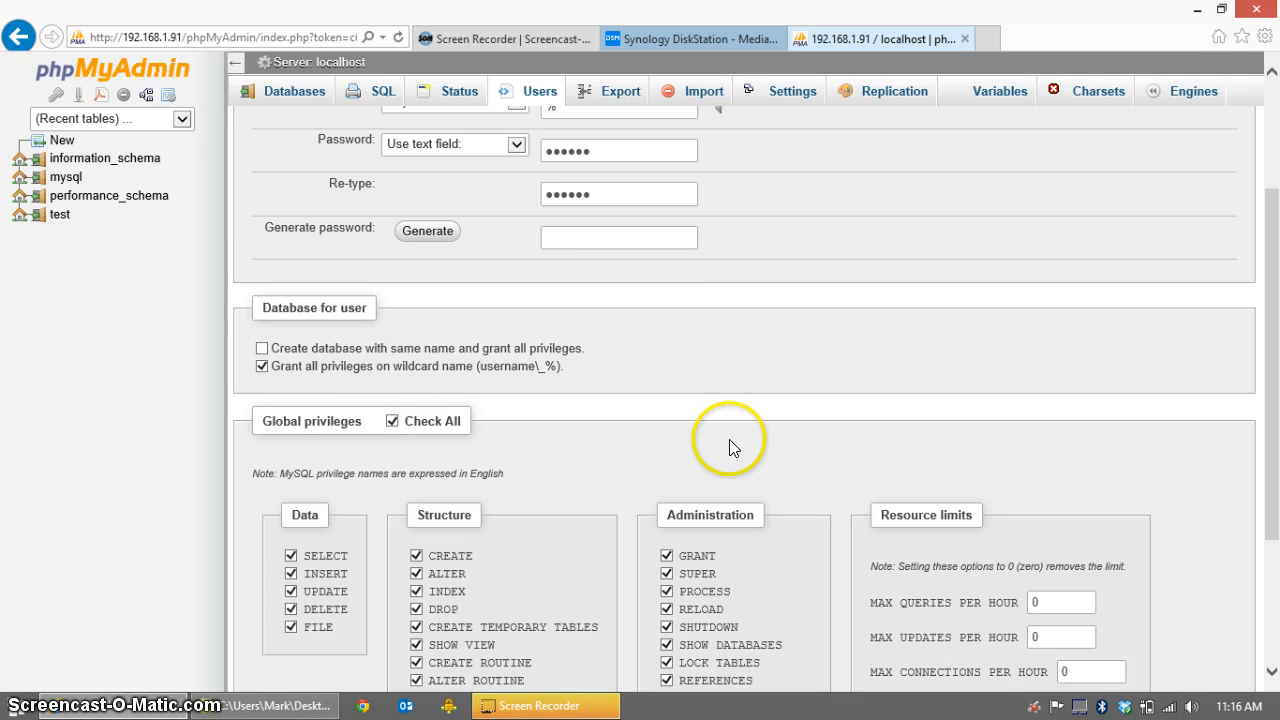
scroll("down", 3)
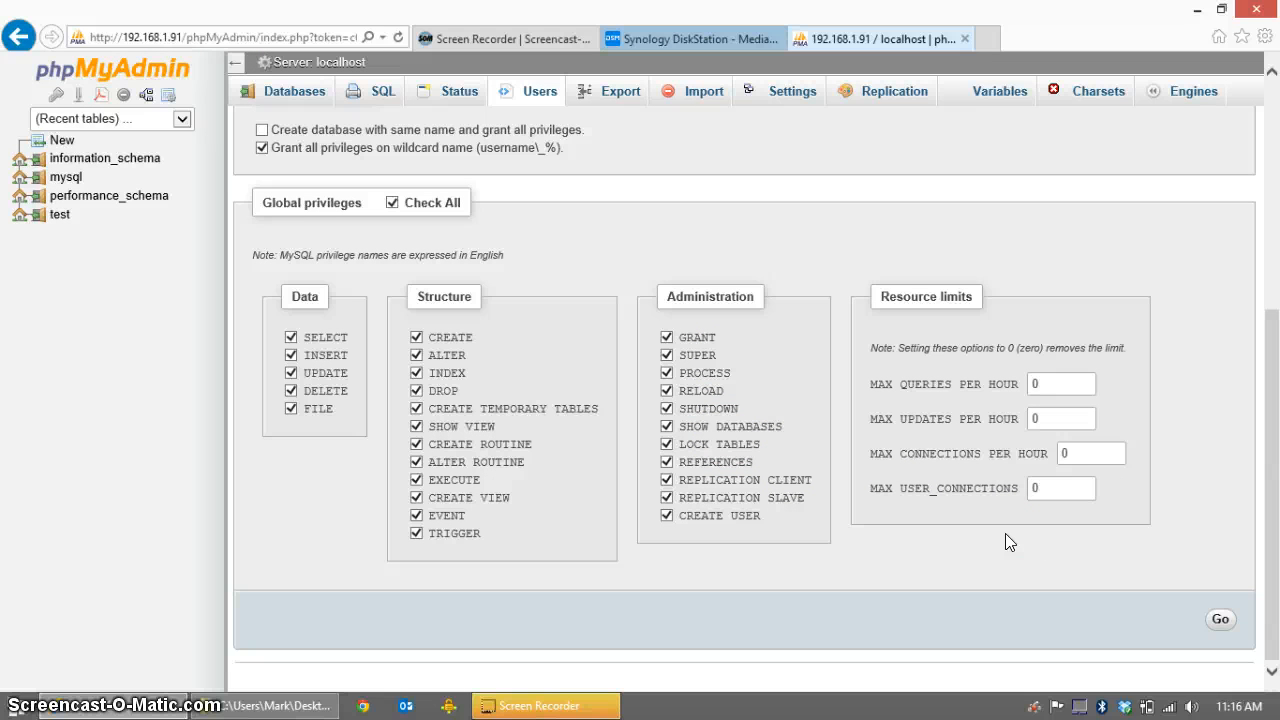
mouse_move(1155, 580)
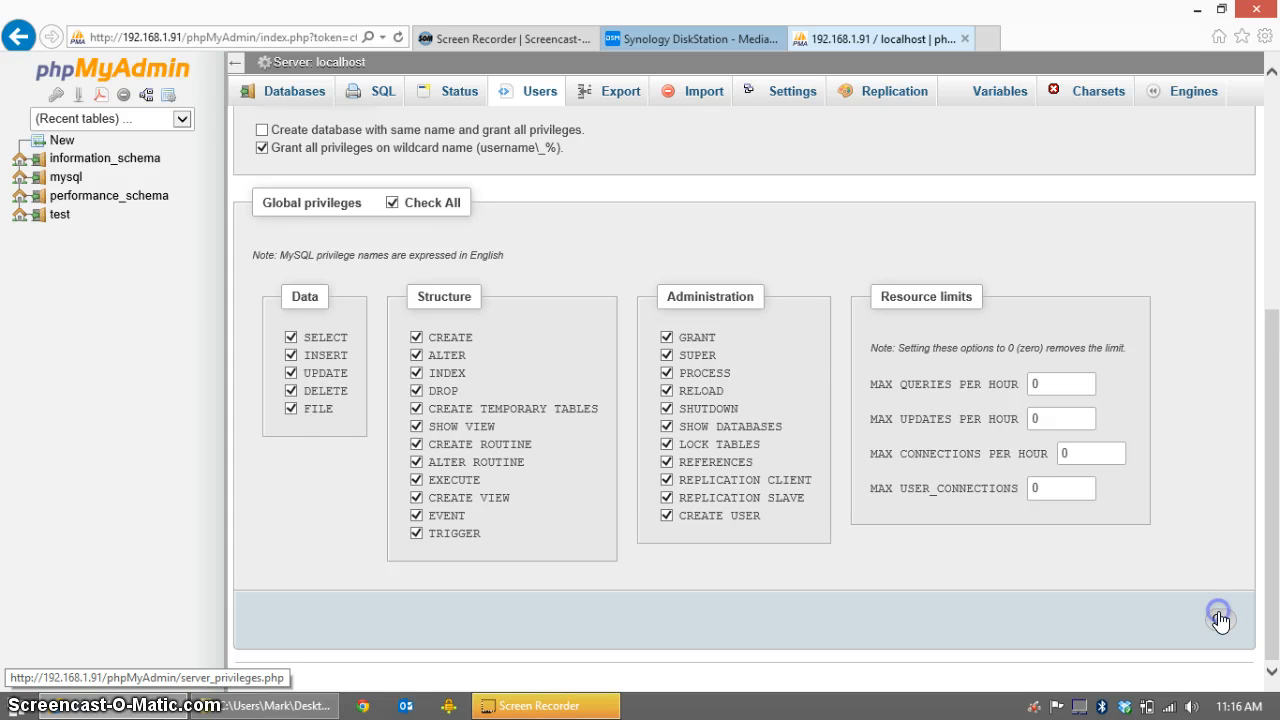
left_click(1219, 617)
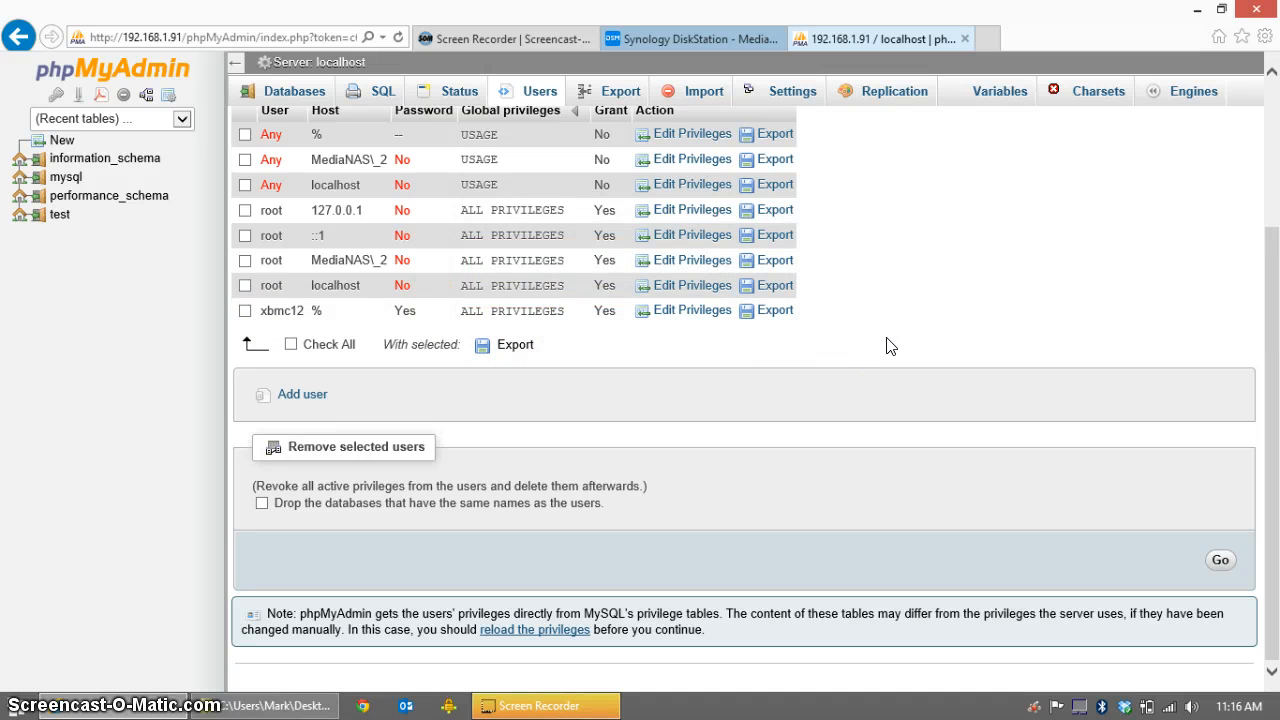
mouse_move(1197, 9)
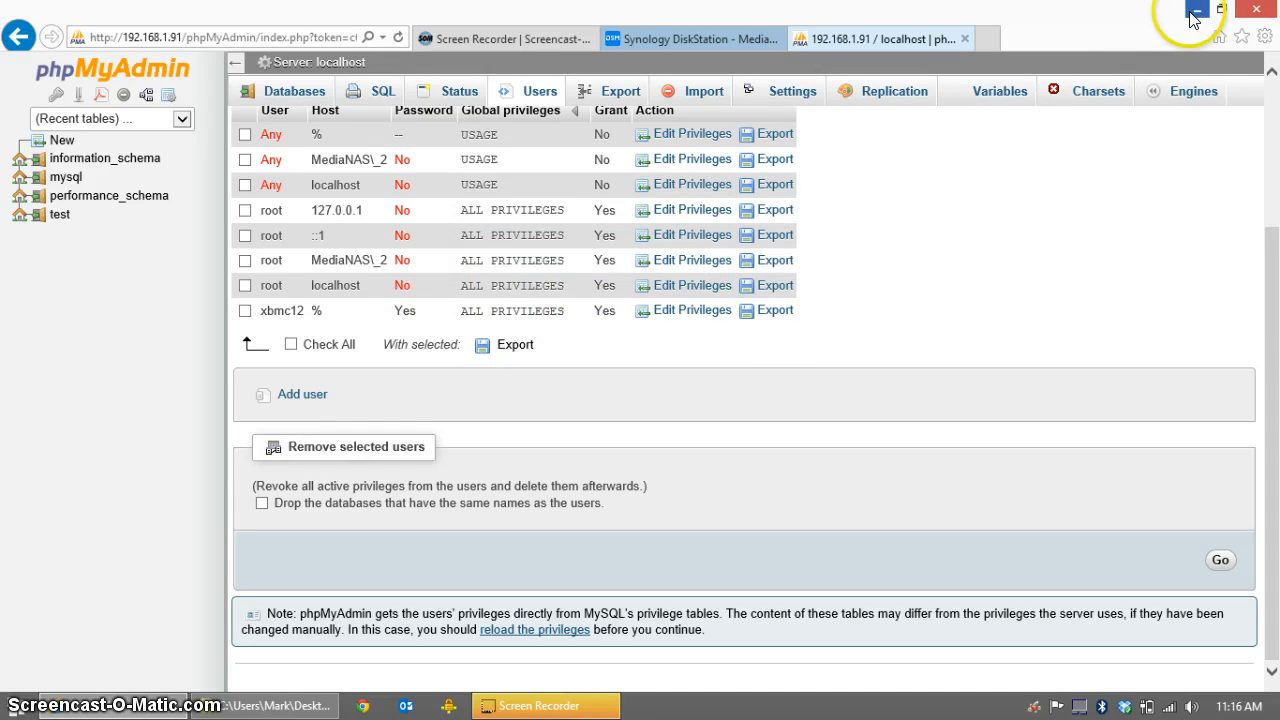
Minimize the browser and browse into XBMC12 Copy > XBMC > portable_data.
left_click(1196, 9)
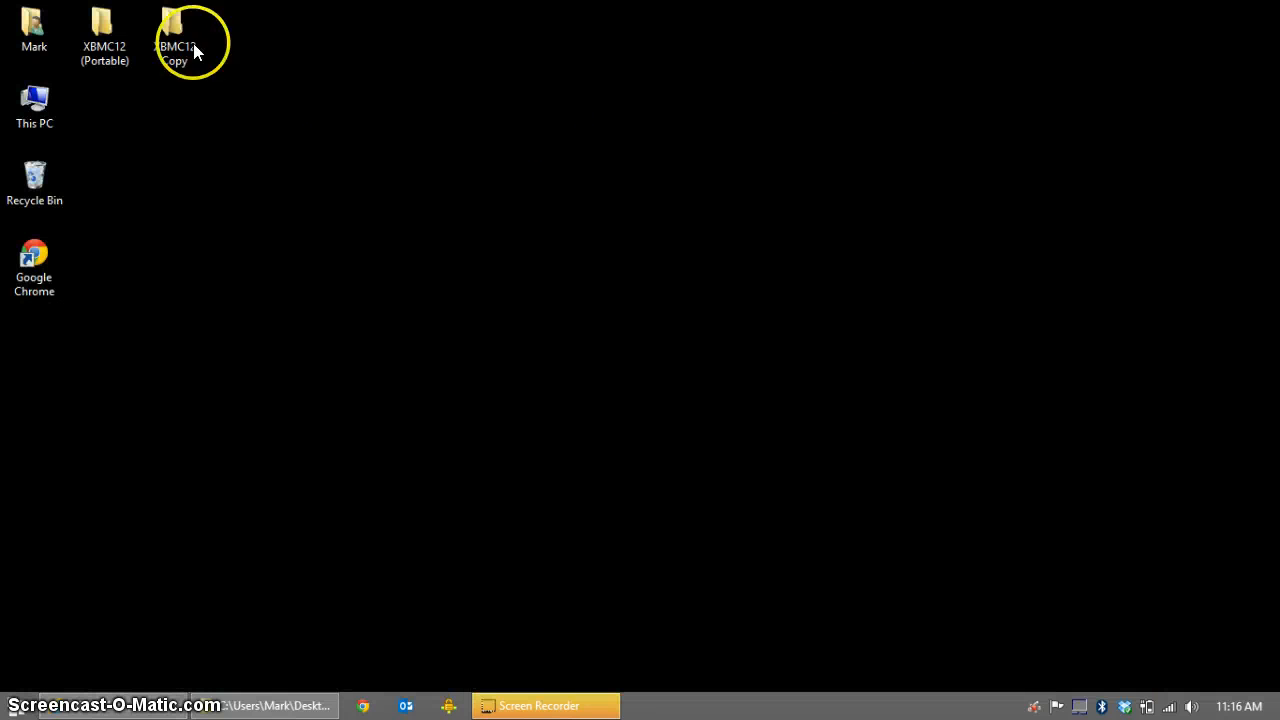
left_click(174, 30)
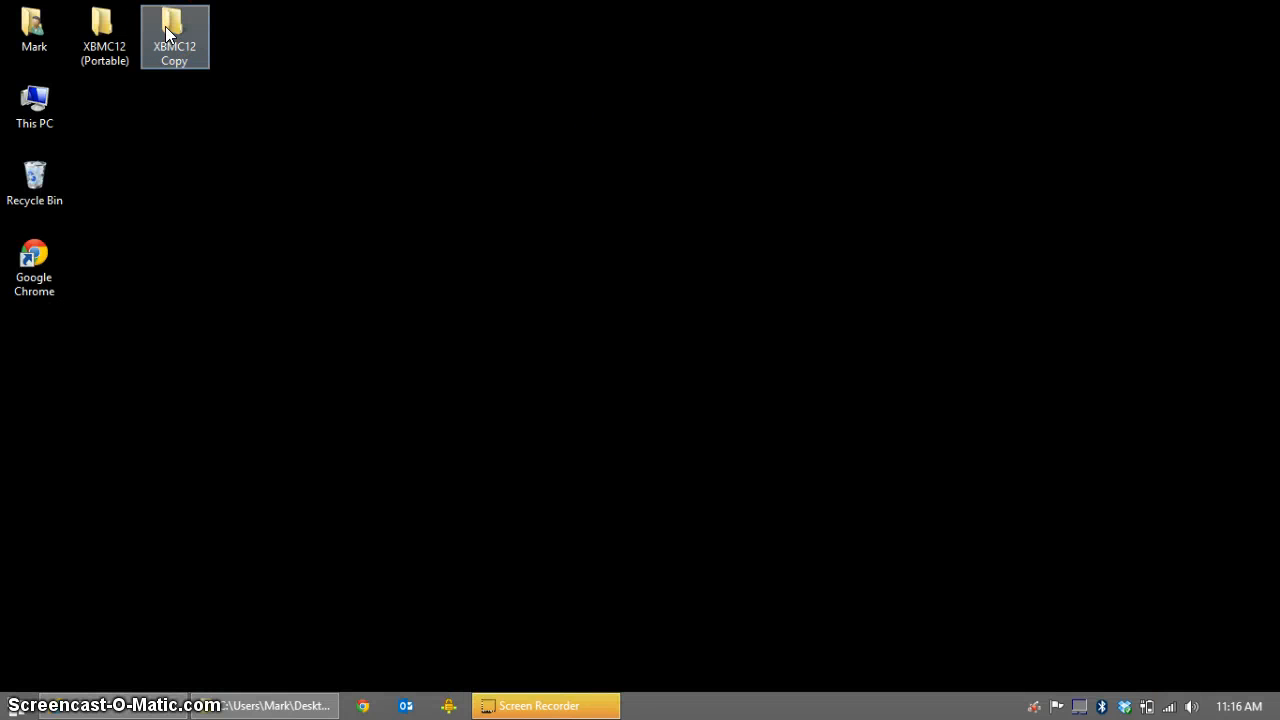
double_click(174, 25)
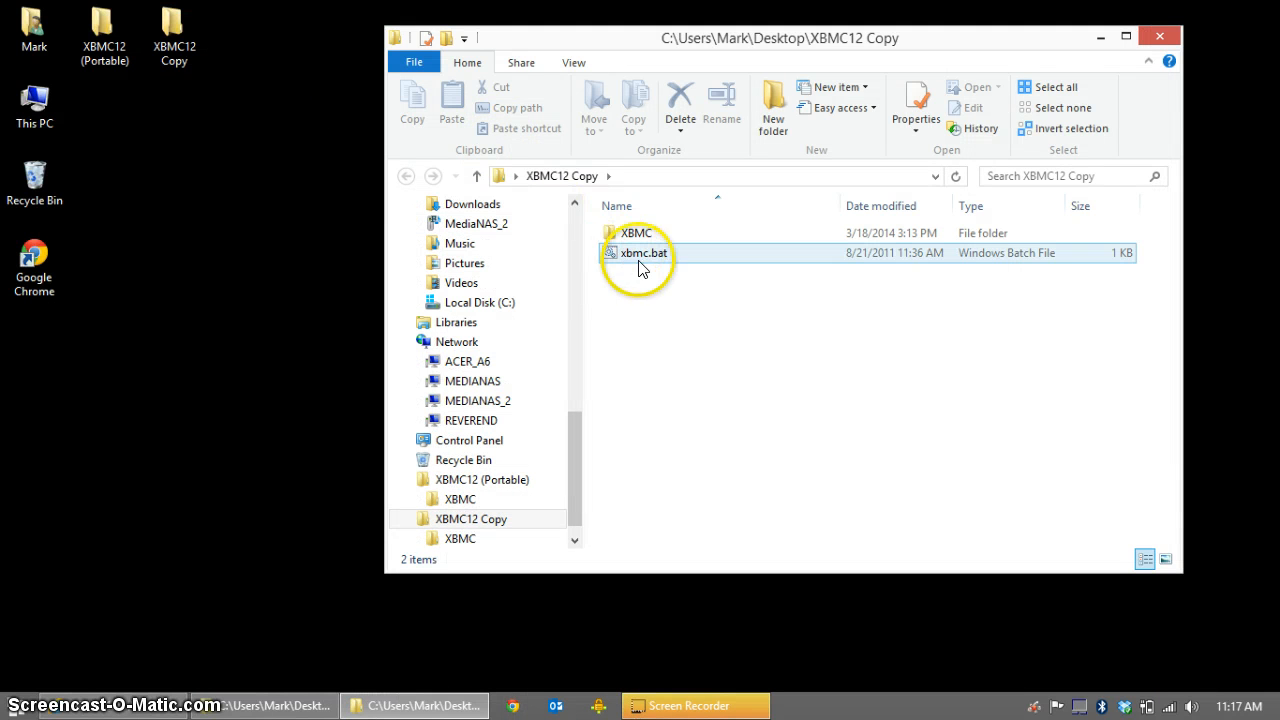
left_click(636, 232)
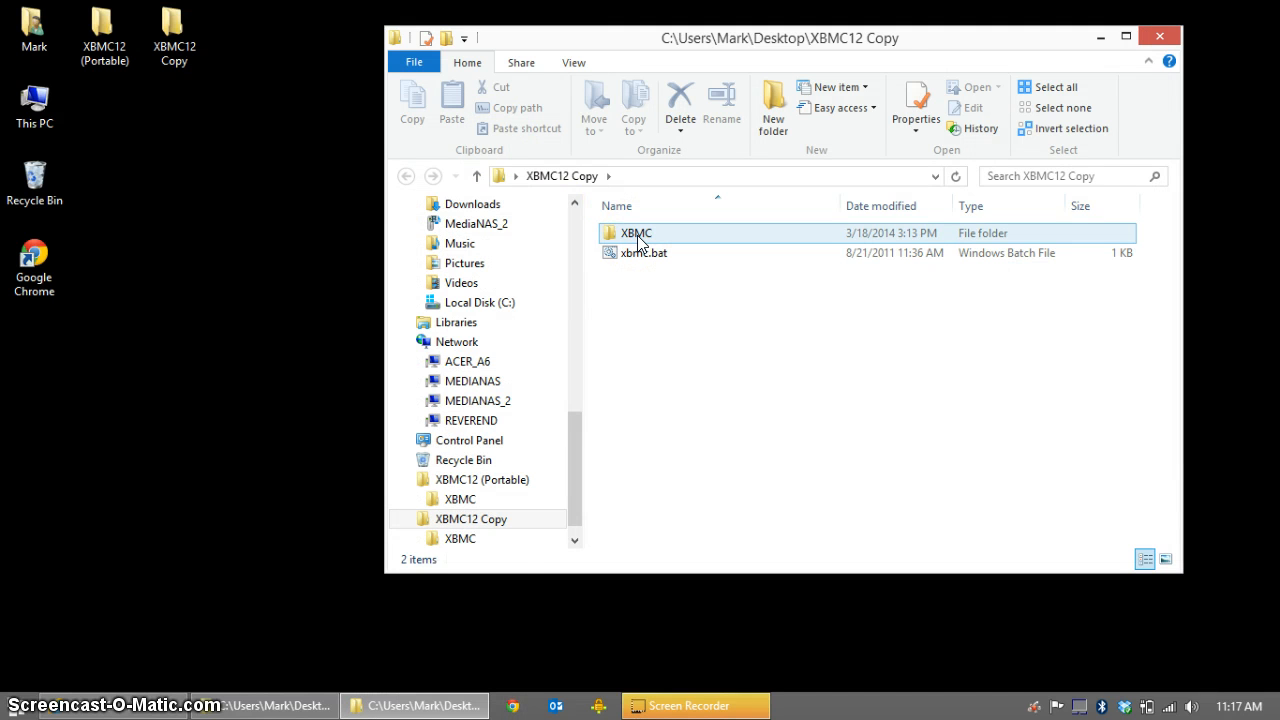
double_click(636, 232)
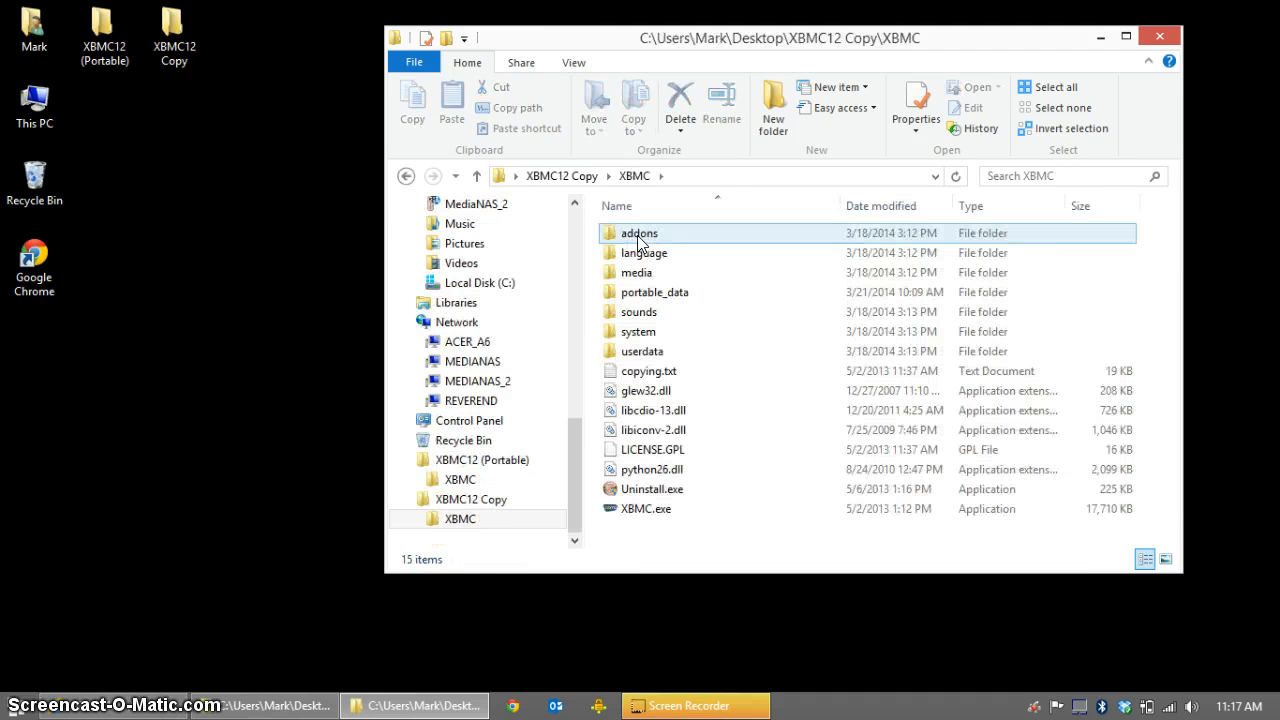
double_click(653, 292)
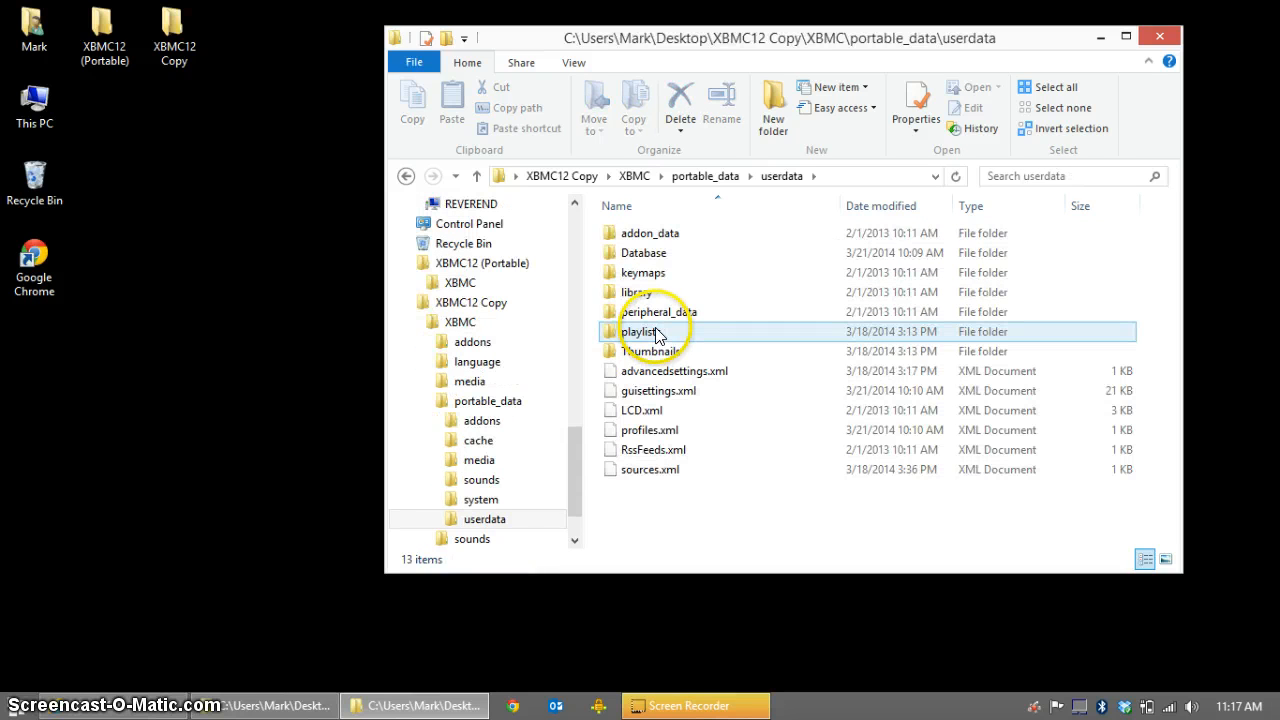
mouse_move(640, 331)
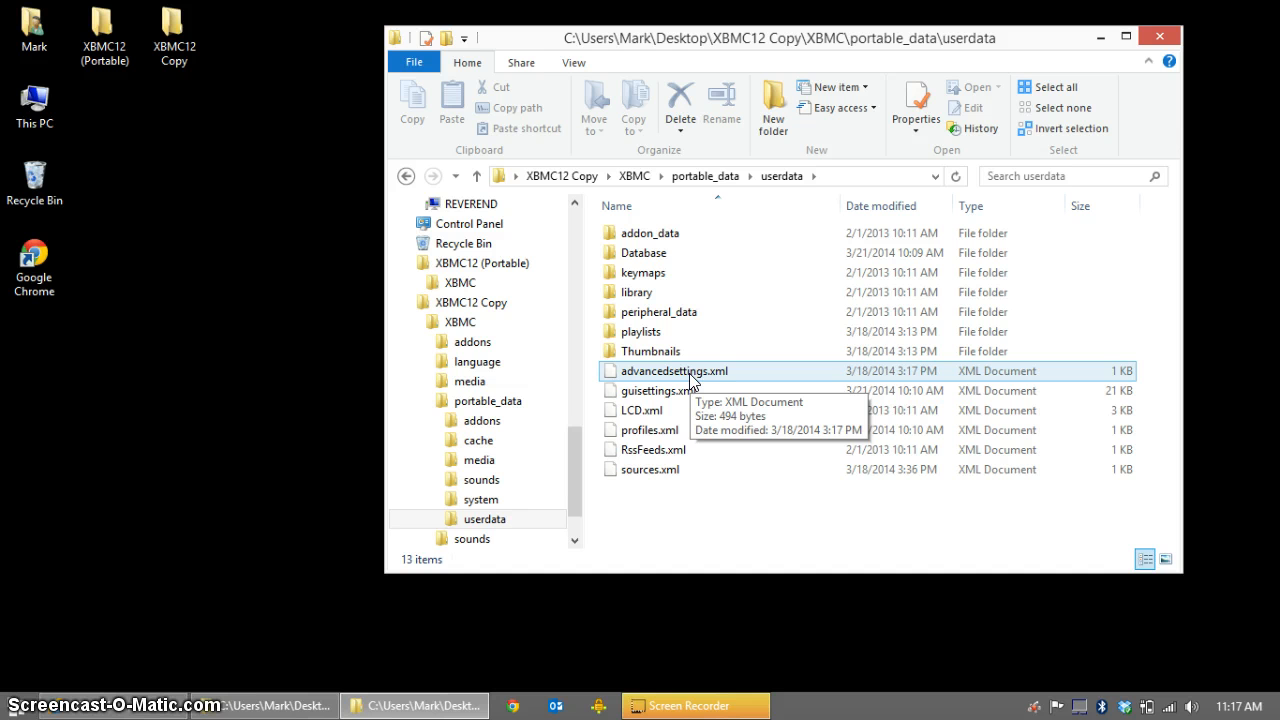
Bring up the context menu on advancedsettings.xml to edit it with Notepad++.
right_click(674, 371)
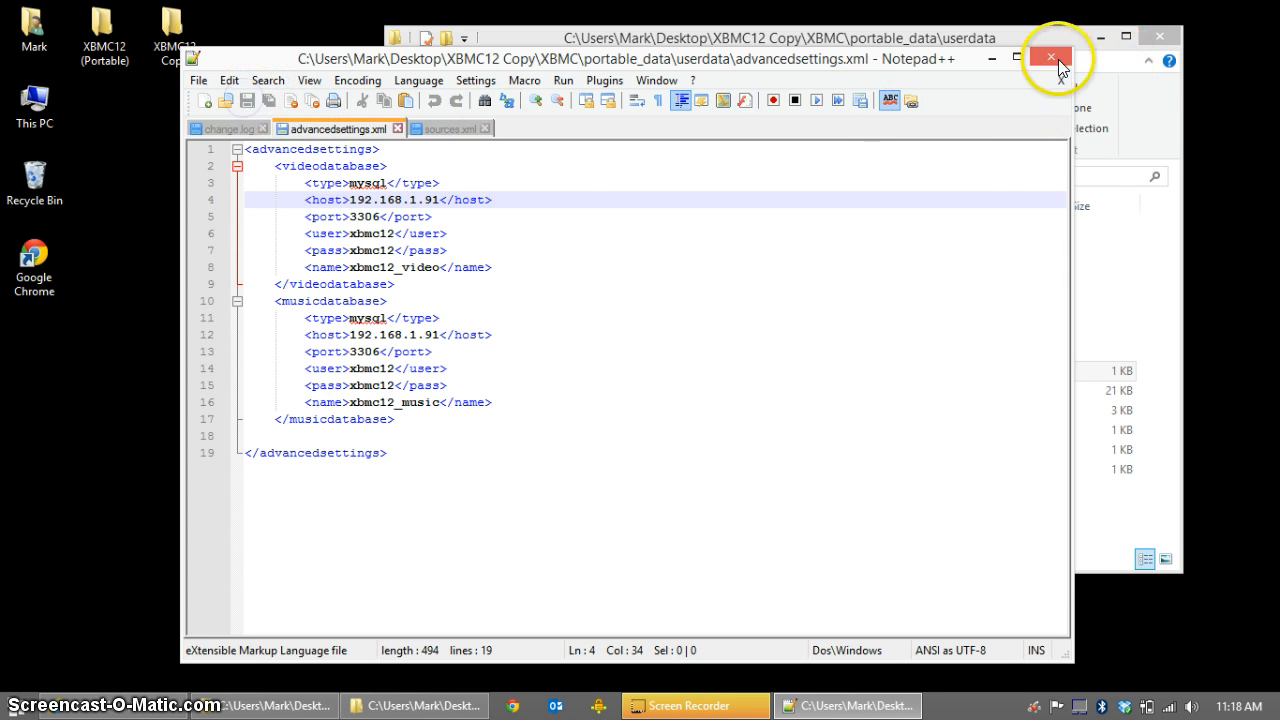
Close Notepad++ and return to the XBMC12 Copy folder through the address bar.
left_click(1049, 57)
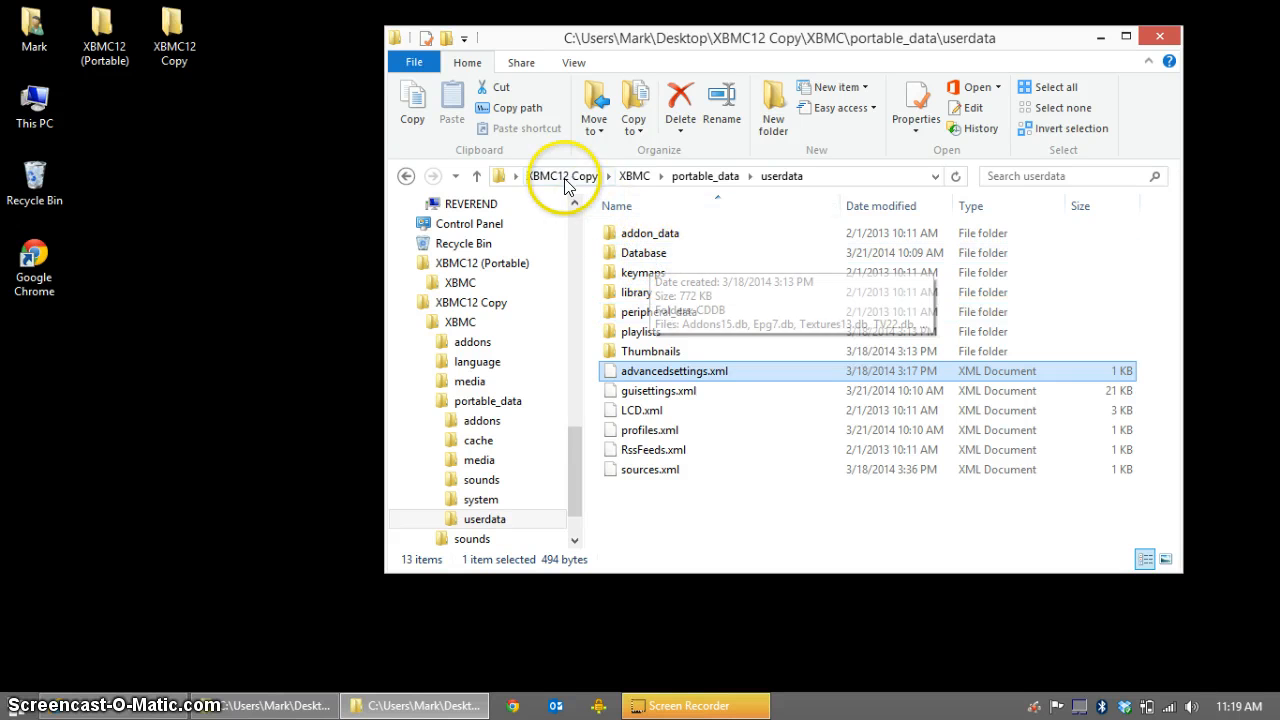
left_click(561, 176)
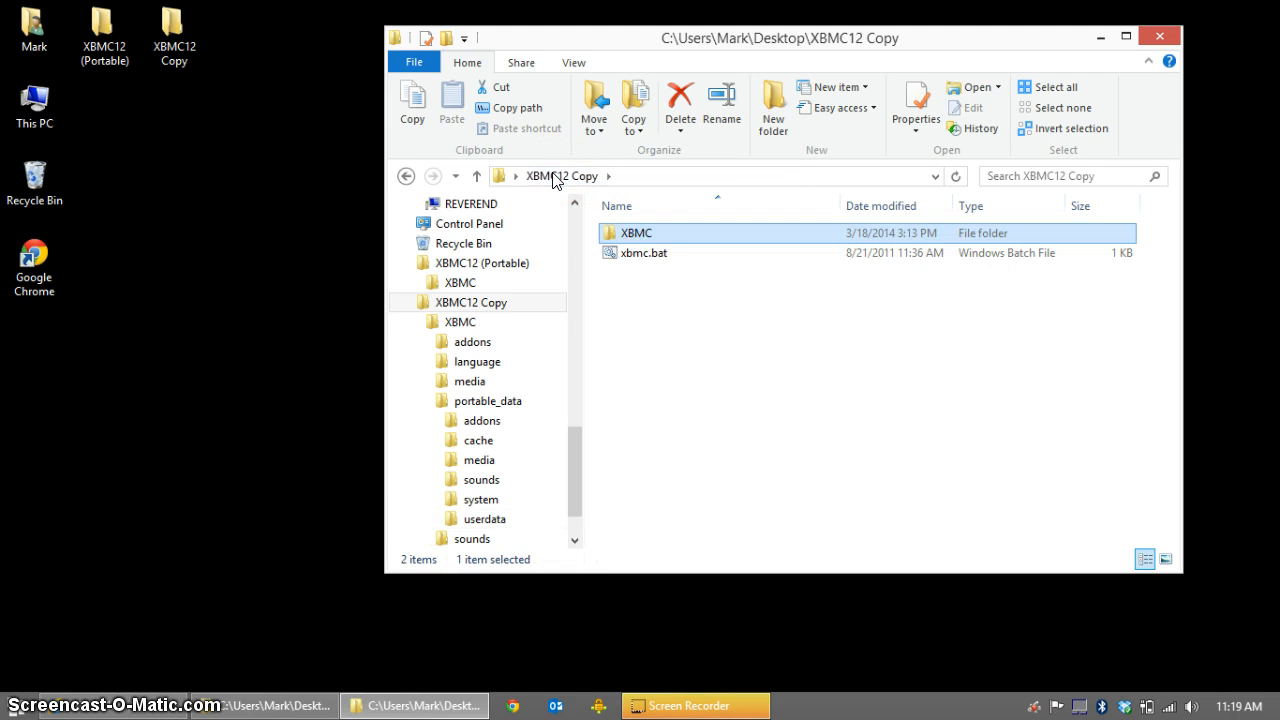
Run xbmc.bat to start XBMC.exe -p in portable mode.
double_click(644, 252)
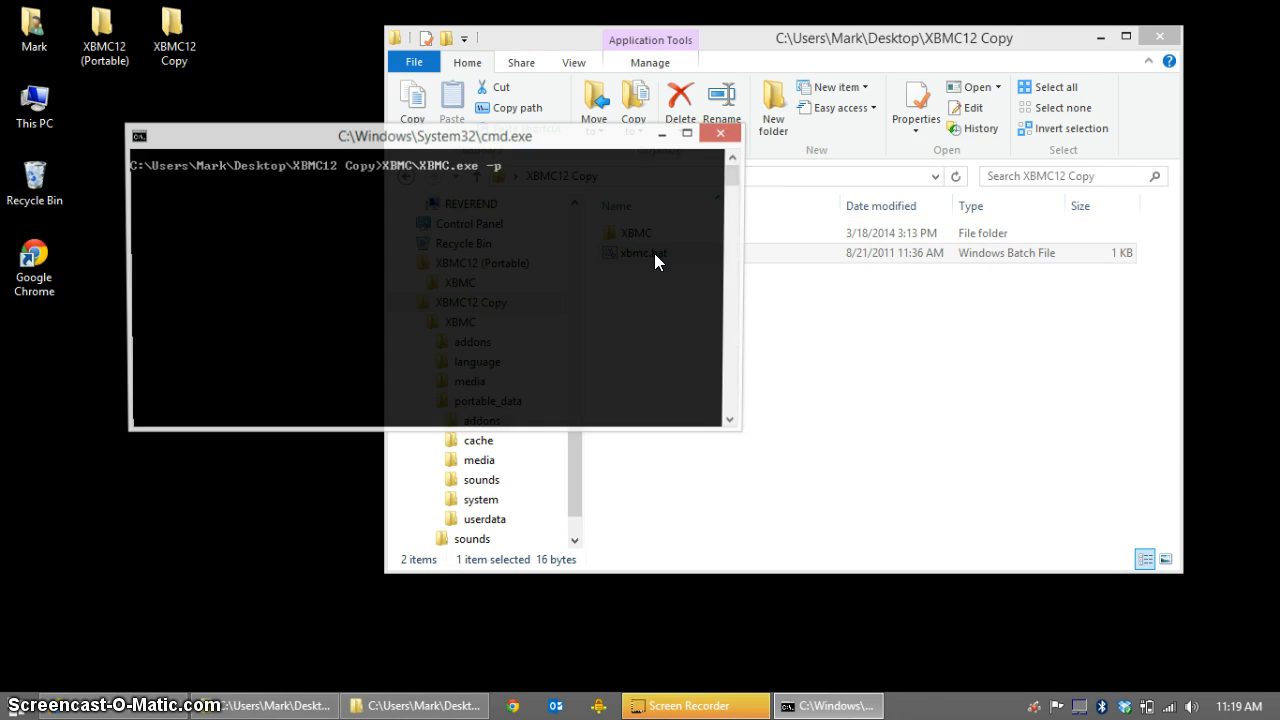
key("enter")
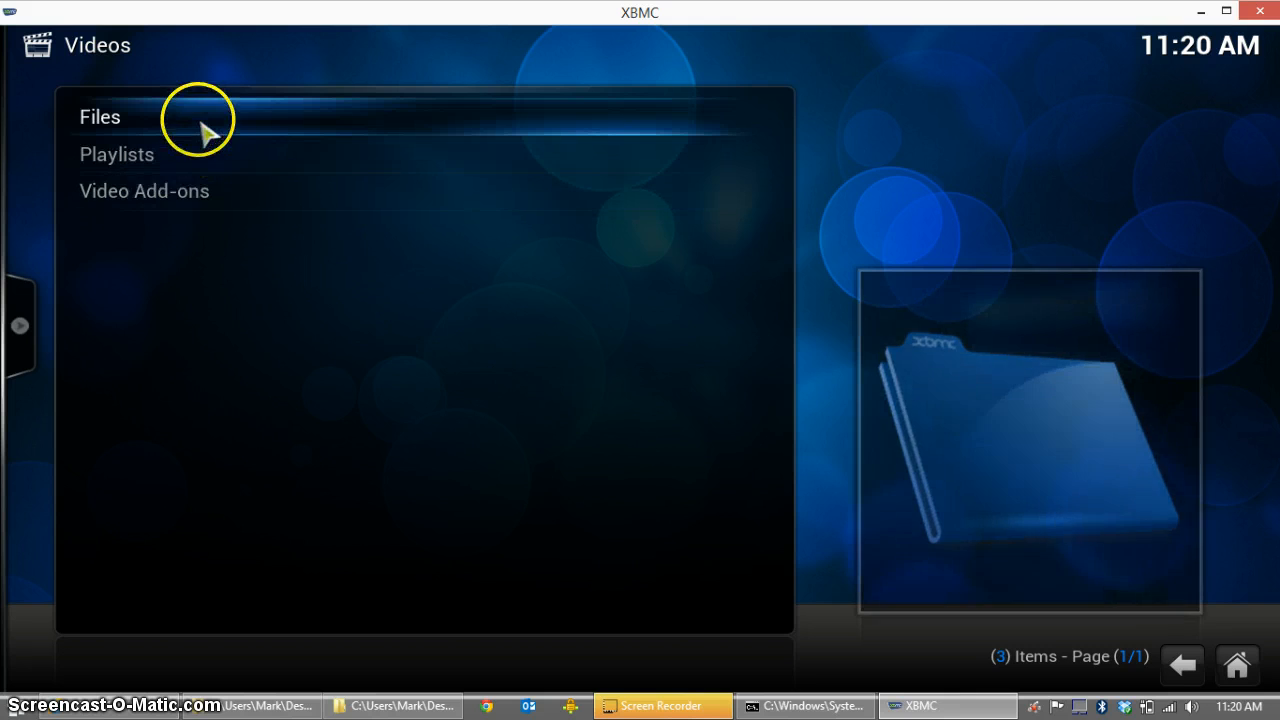
Set the Films video source to Movies content with recursive scanning enabled.
left_click(99, 117)
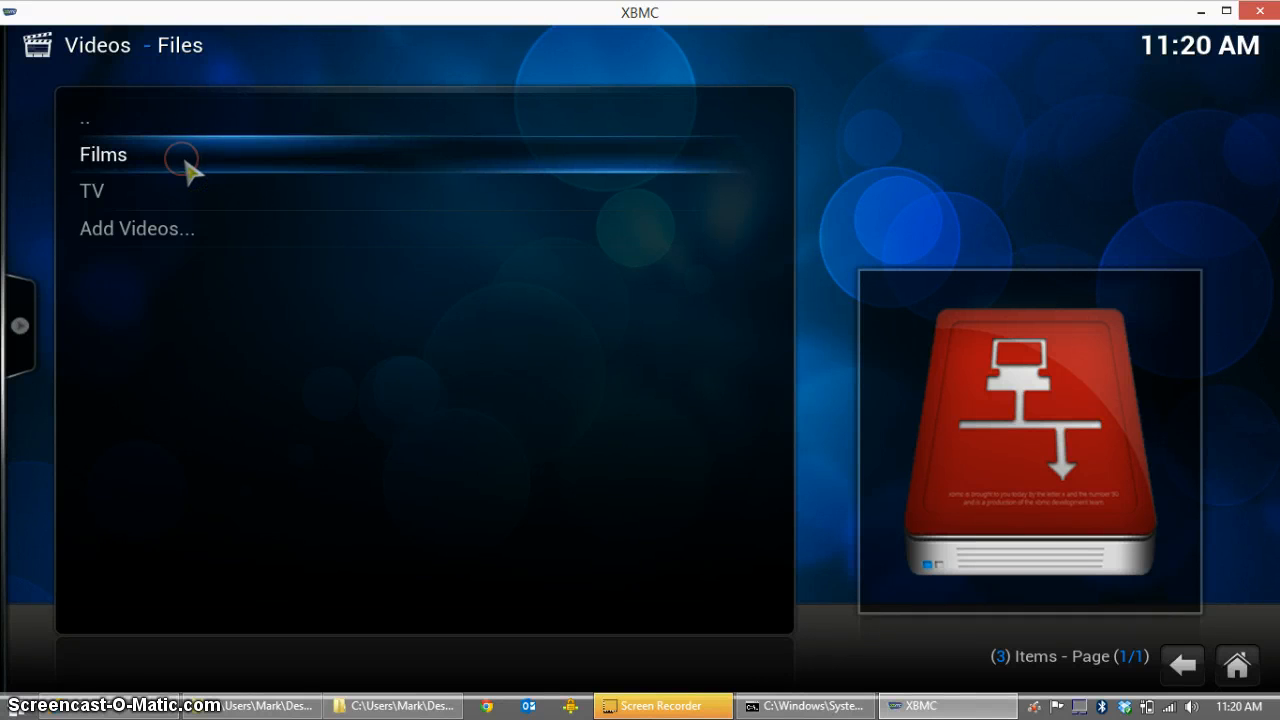
right_click(103, 154)
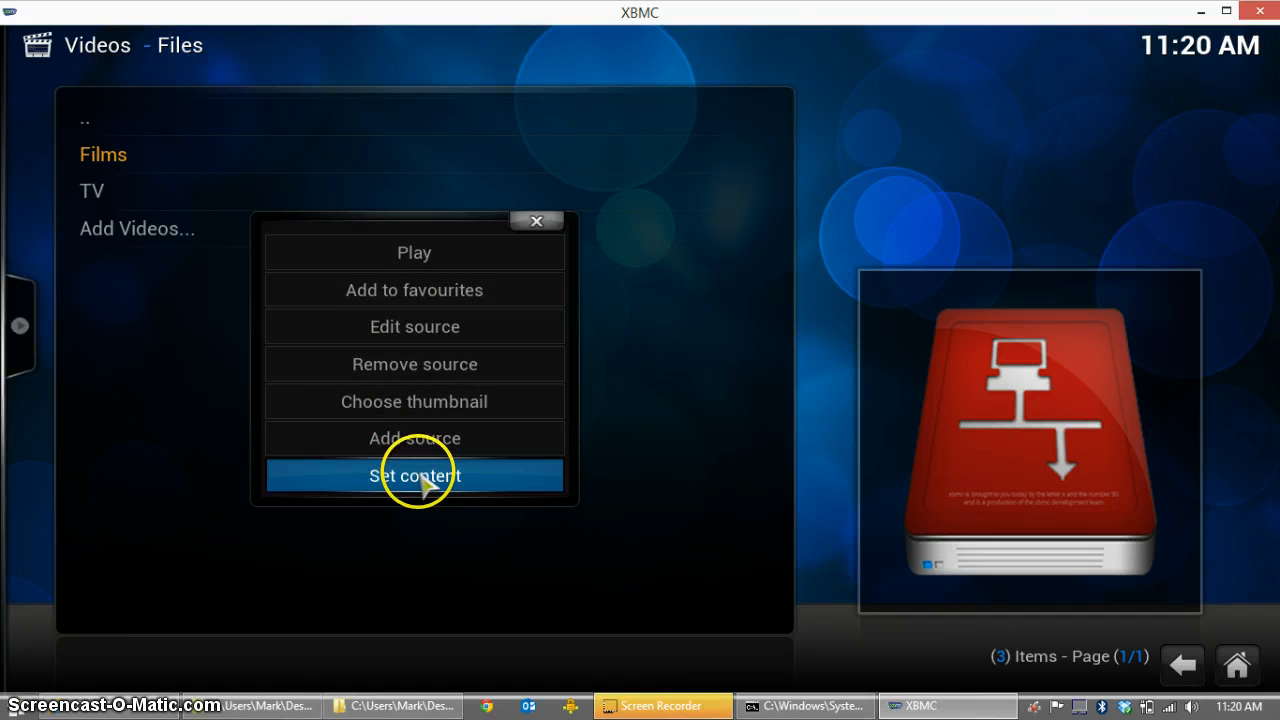
left_click(414, 475)
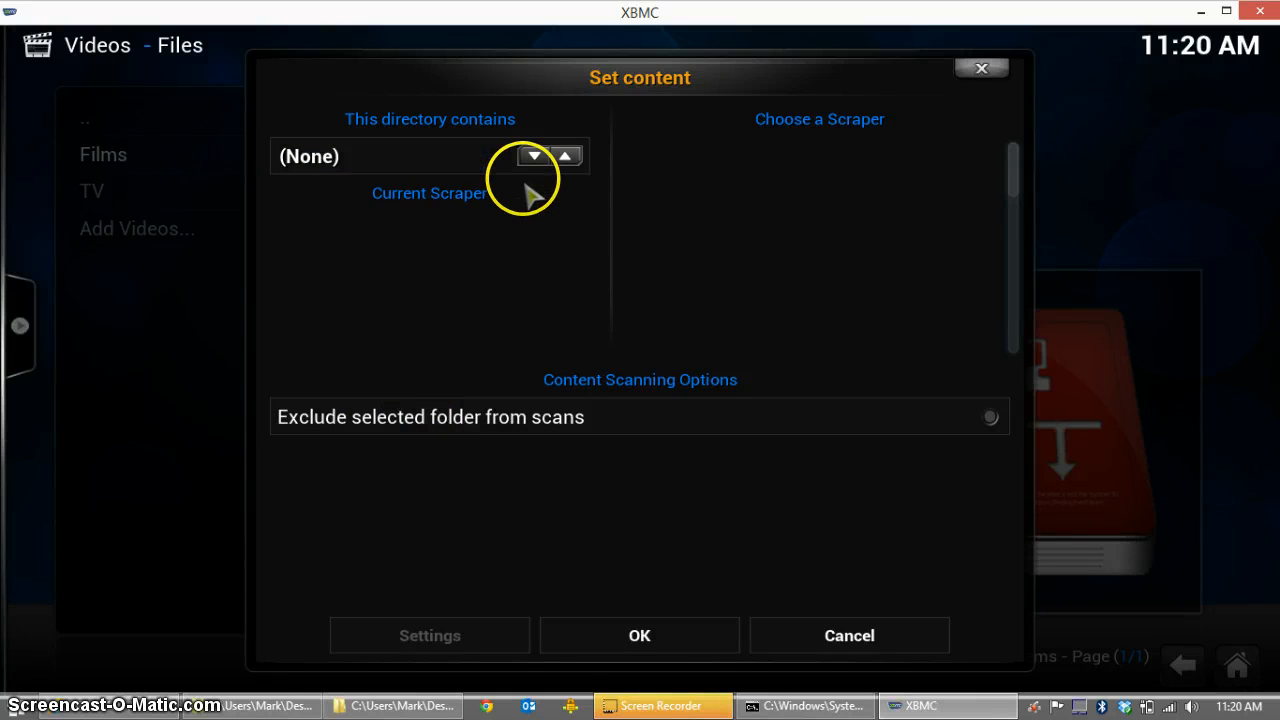
left_click(534, 156)
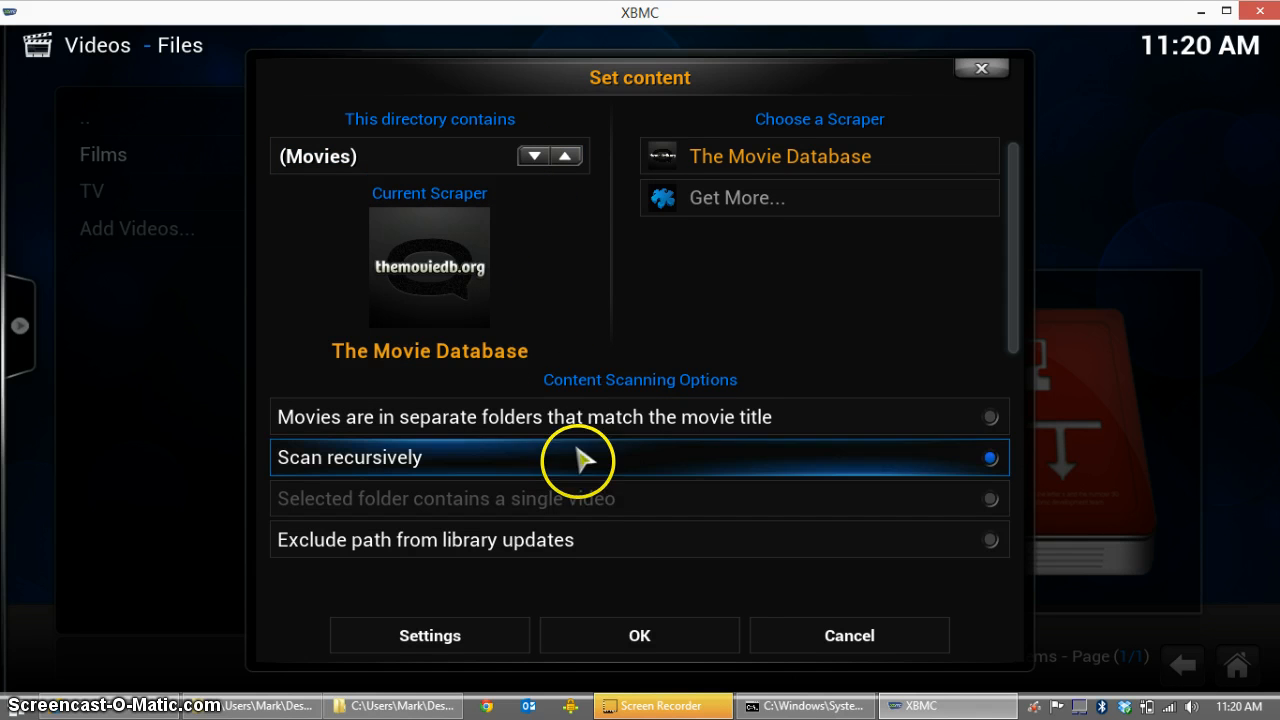
left_click(639, 635)
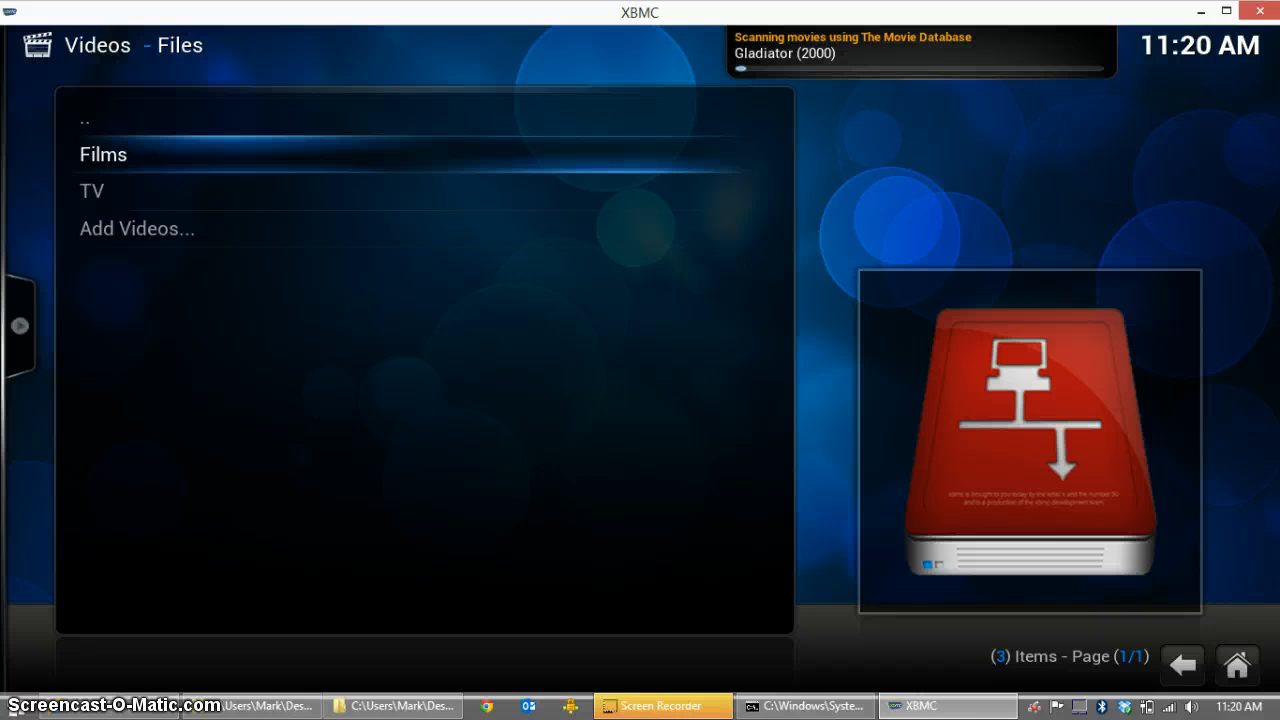
mouse_move(545, 427)
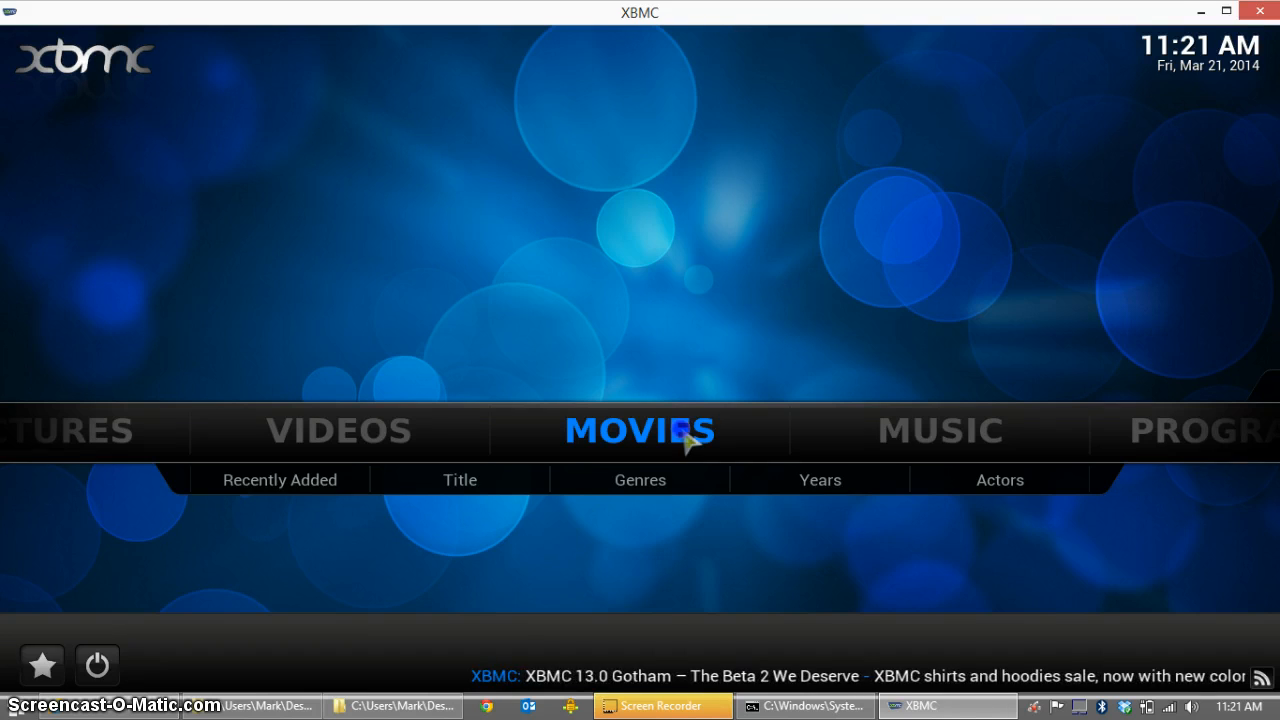
List the scanned movie library by title, showing Gladiator, RED, Transformers and others.
left_click(459, 479)
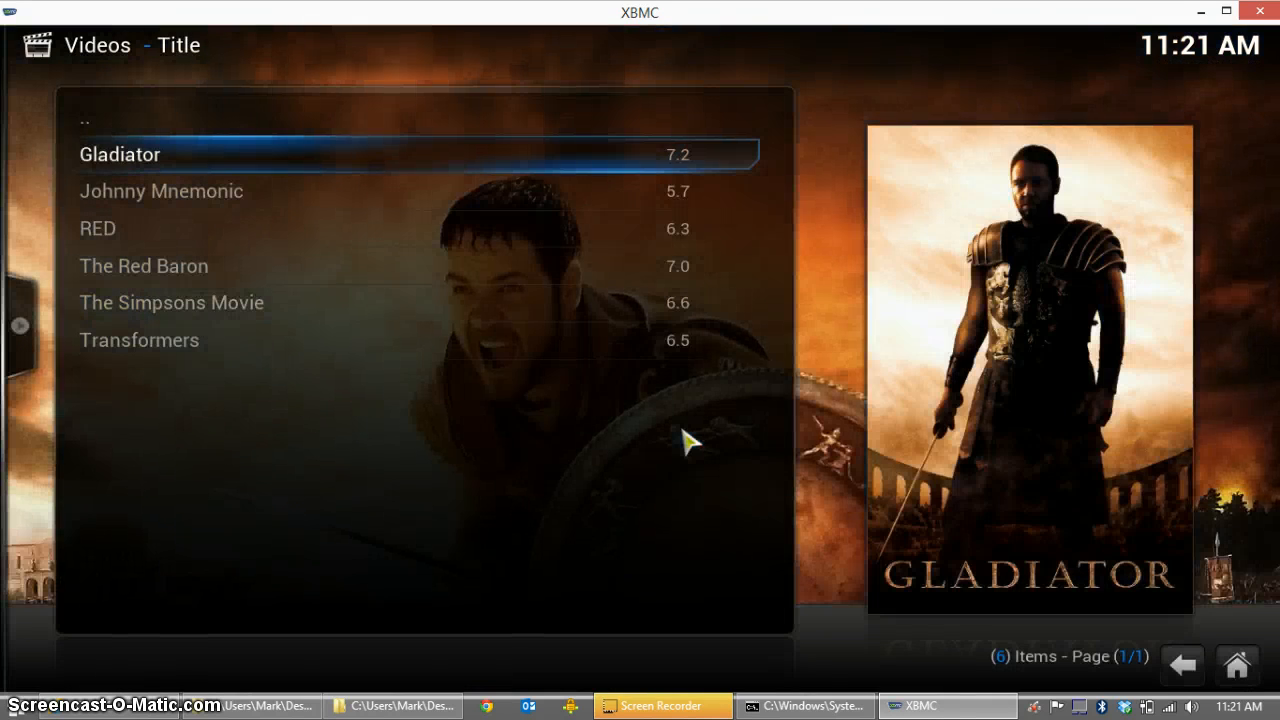